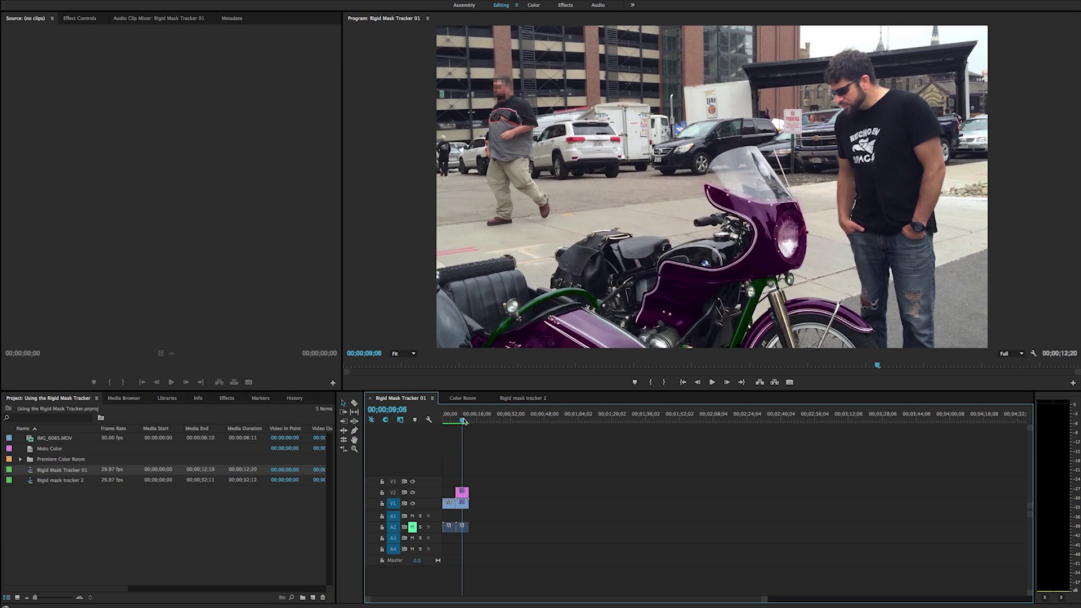
# Step: Review the clip in the new IMG_6085 sequence, park on the two-men frame and search 'brightness' in Effects
pyautogui.click(464, 413)
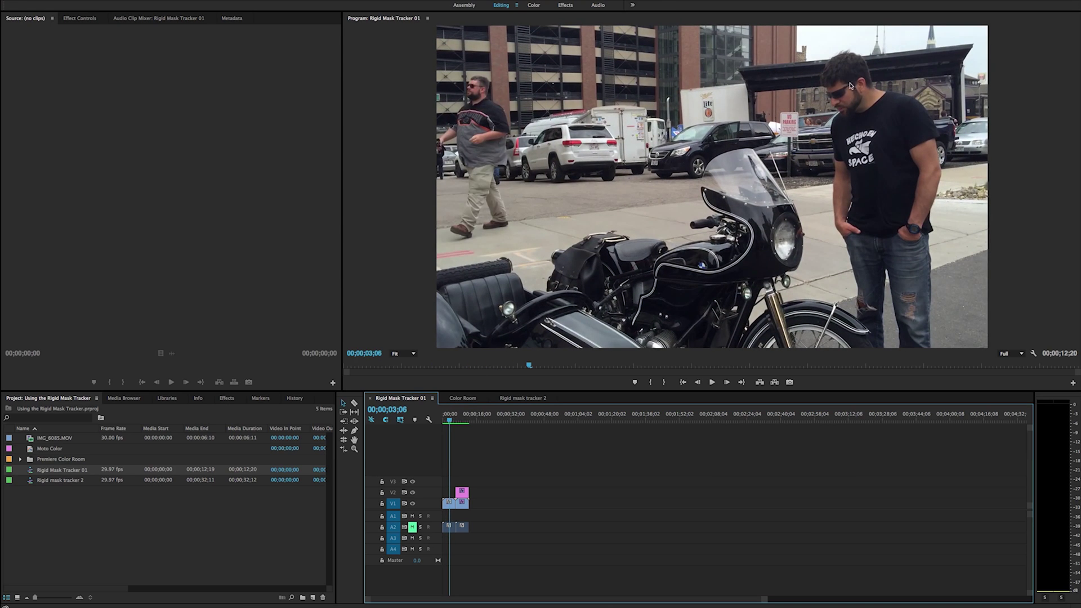
pyautogui.moveTo(840, 99)
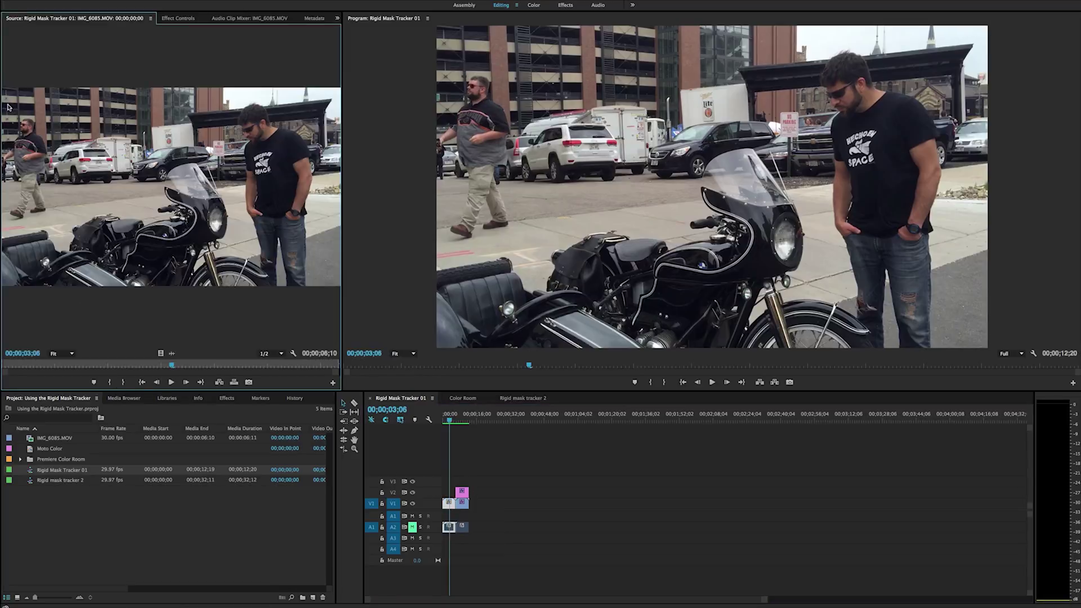
pyautogui.moveTo(65, 427)
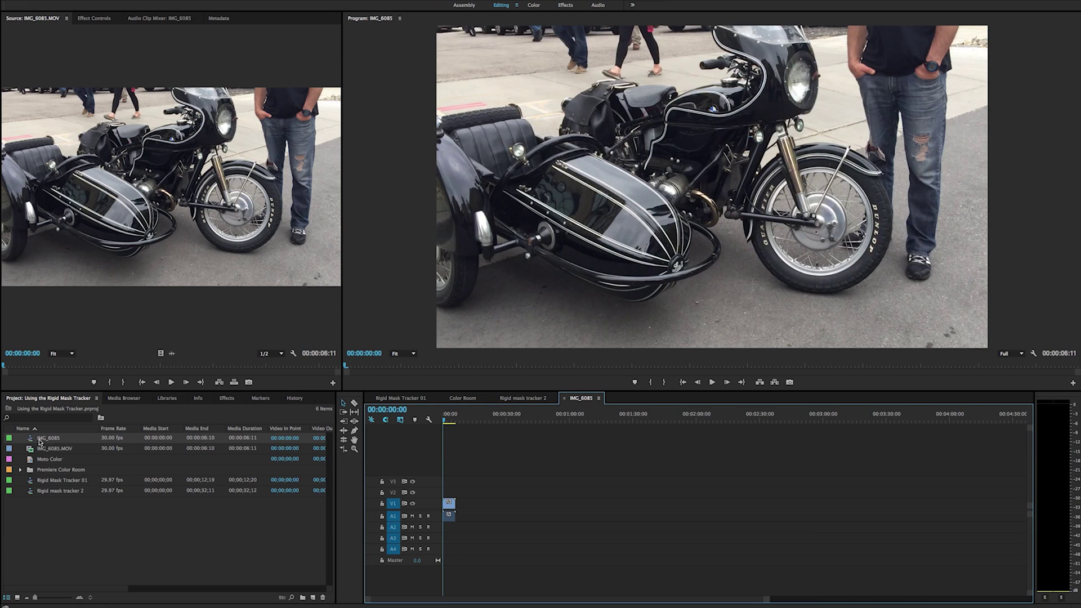
pyautogui.click(448, 413)
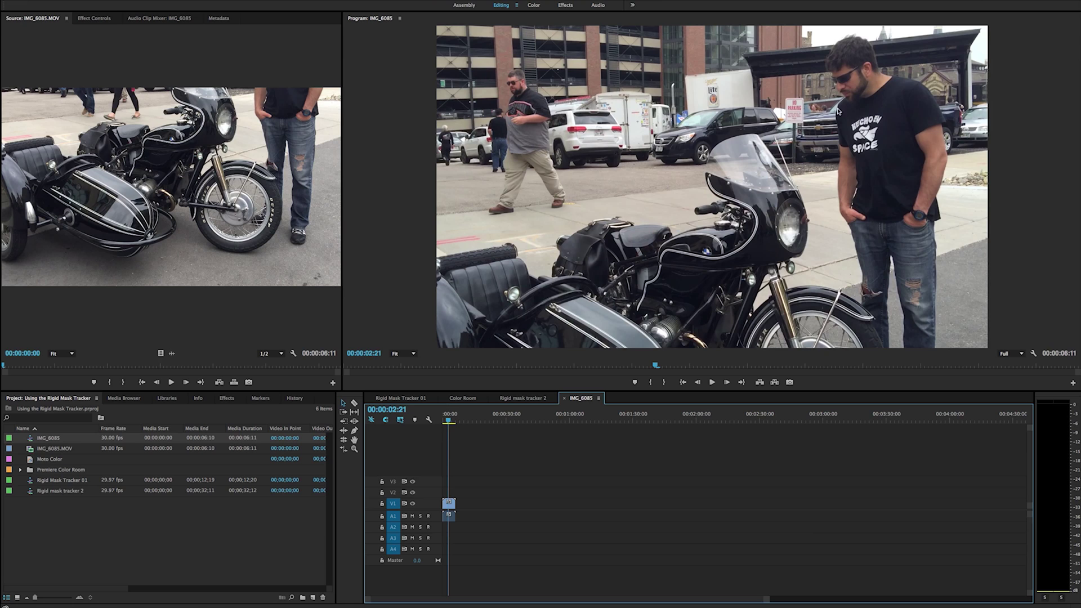
pyautogui.moveTo(579, 323)
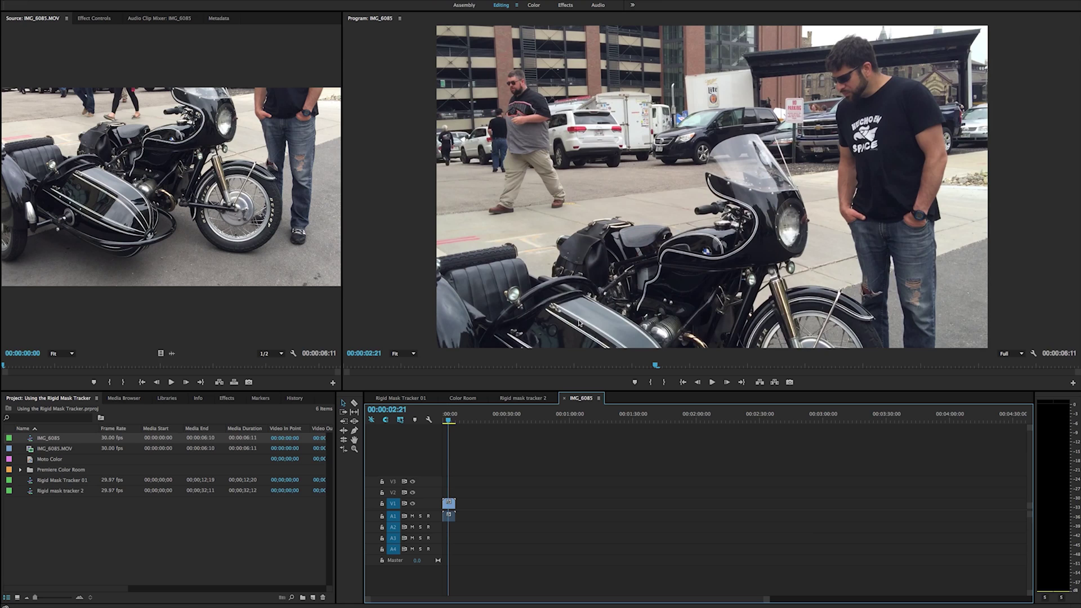
pyautogui.click(452, 421)
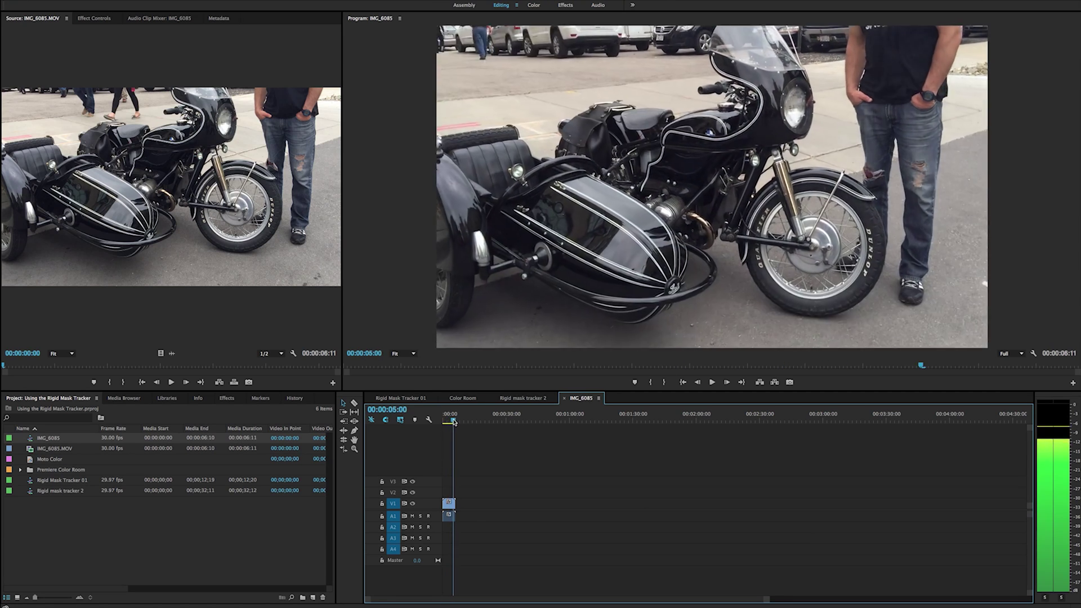
pyautogui.click(448, 413)
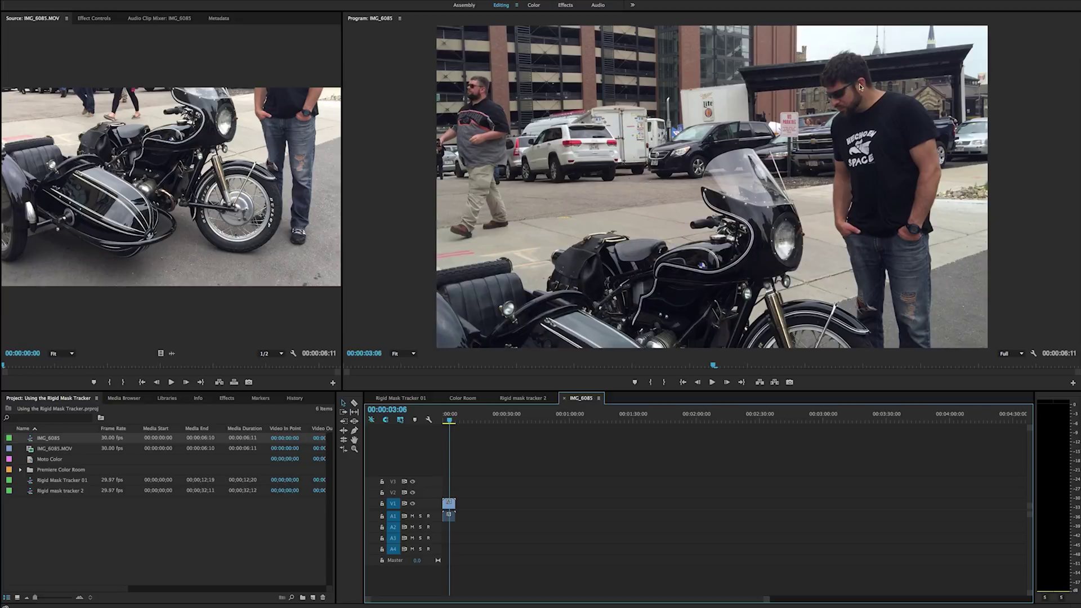
pyautogui.click(226, 398)
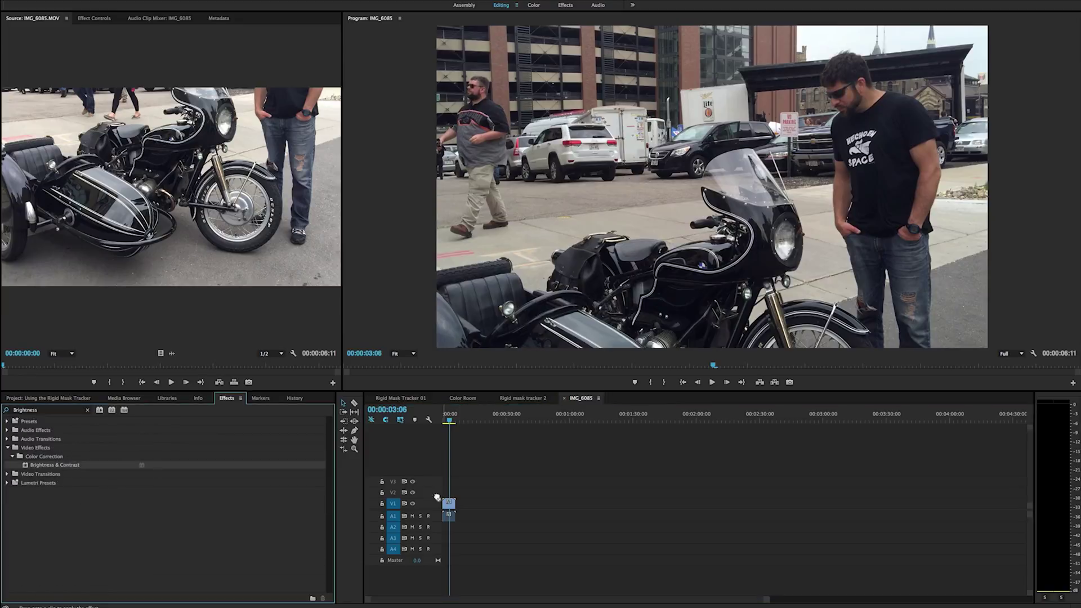
# Step: Apply Brightness & Contrast (27, 31) with an elliptical mask around the right man's head and save
pyautogui.click(448, 503)
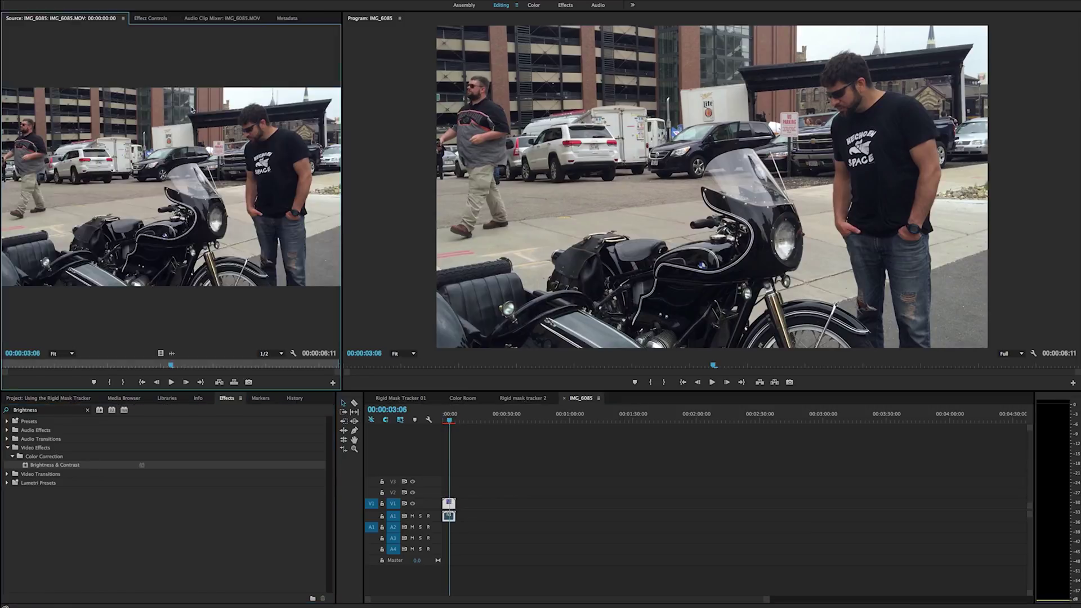
pyautogui.click(151, 18)
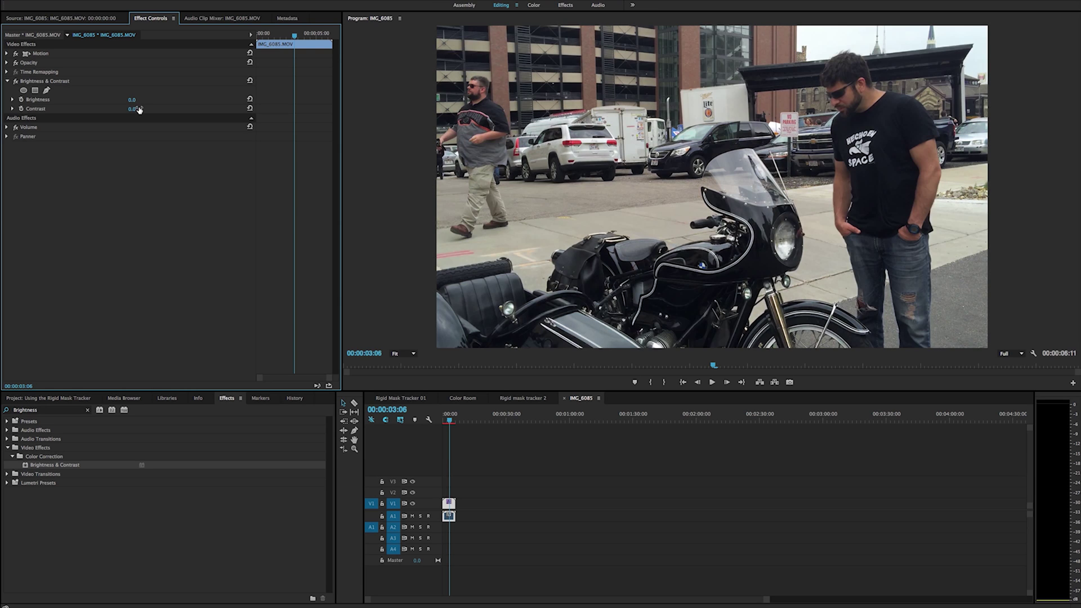
pyautogui.moveTo(78, 109)
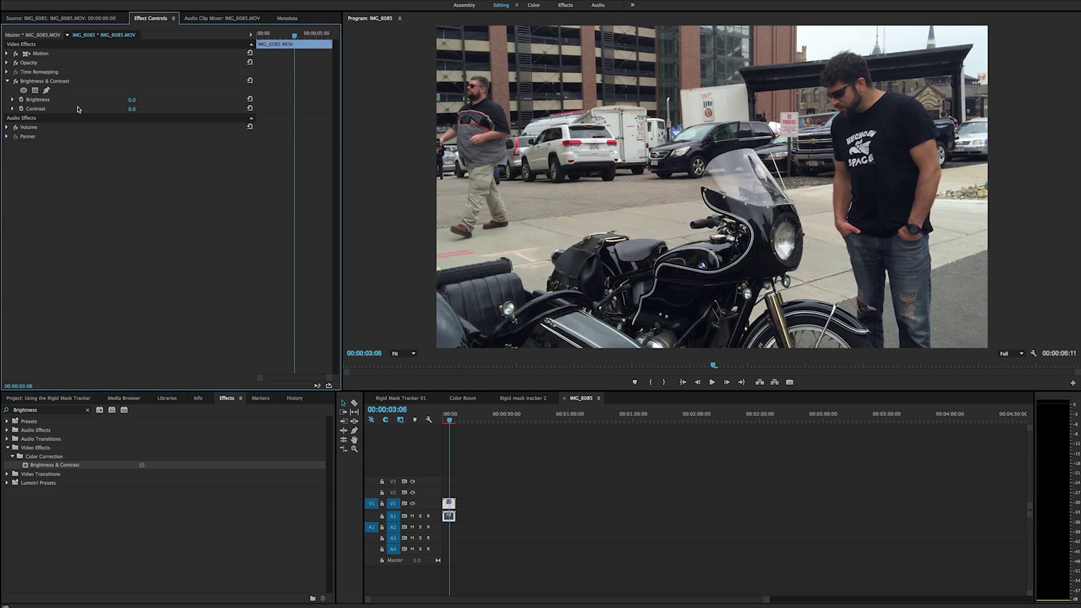
pyautogui.click(23, 90)
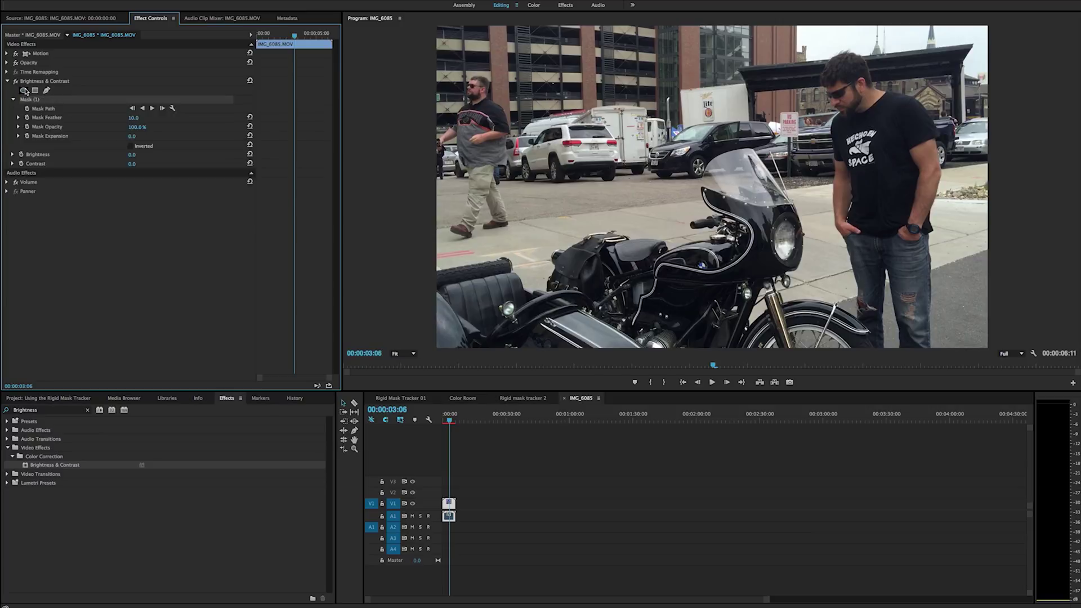
pyautogui.click(23, 90)
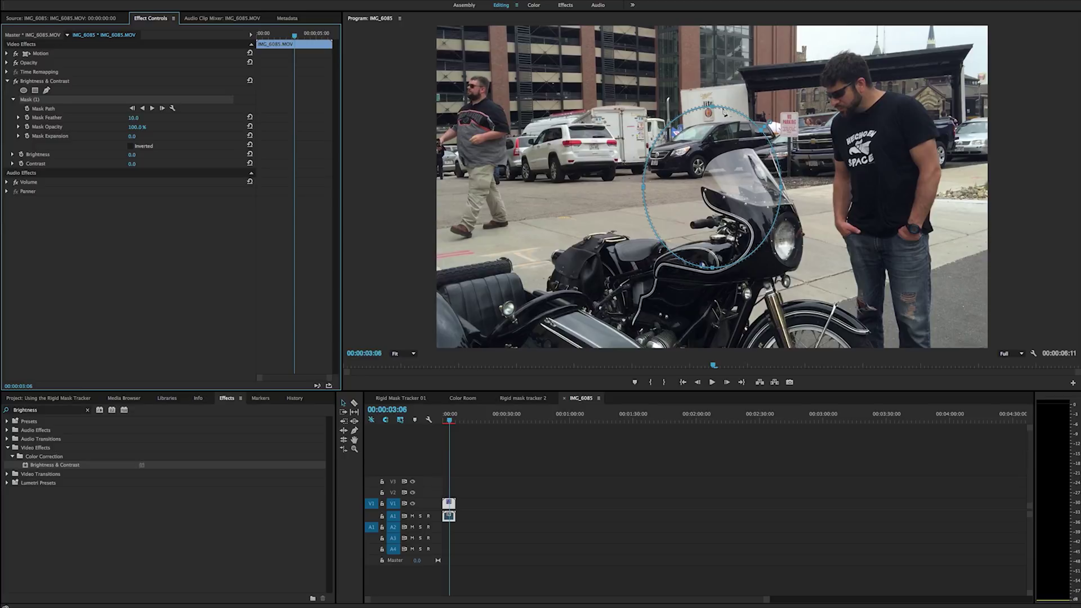
pyautogui.moveTo(732, 138)
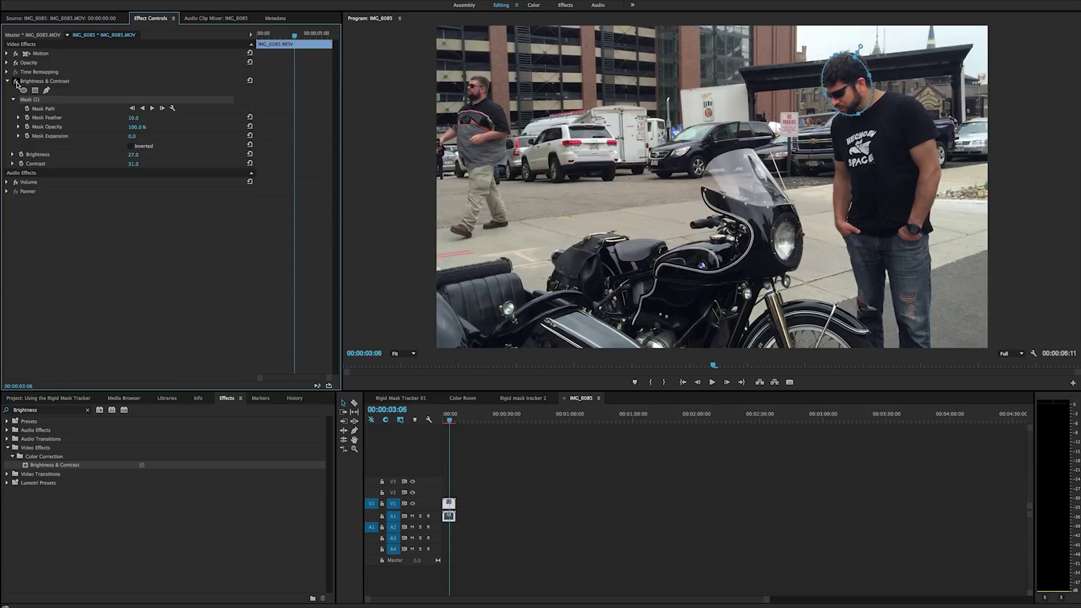
pyautogui.press('ctrl+s')
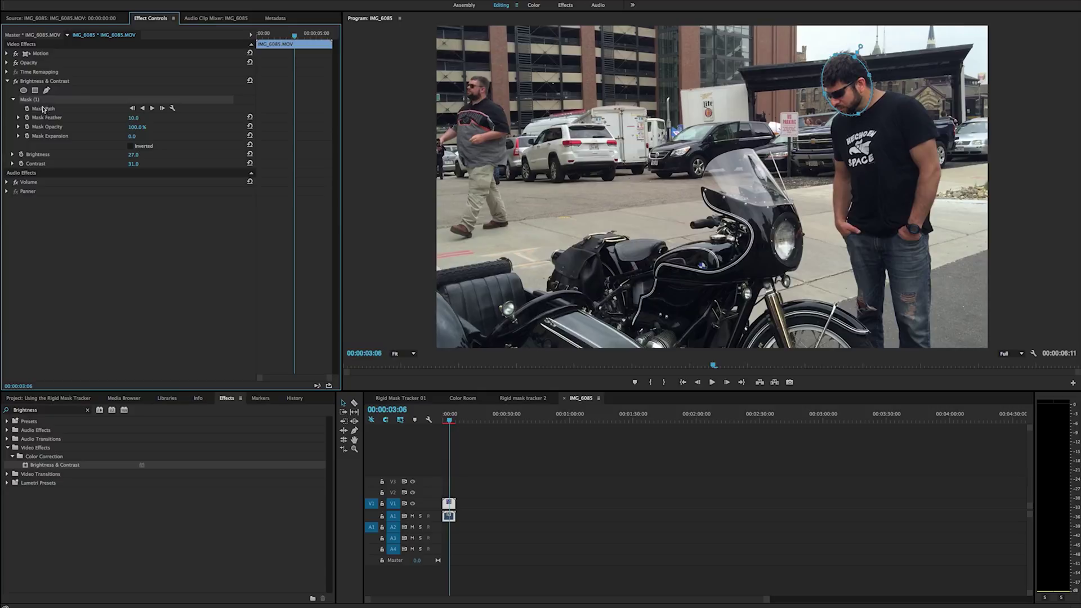
# Step: Keyframe the head mask's Mask Path and return the playhead to 00:00:03:06
pyautogui.click(43, 109)
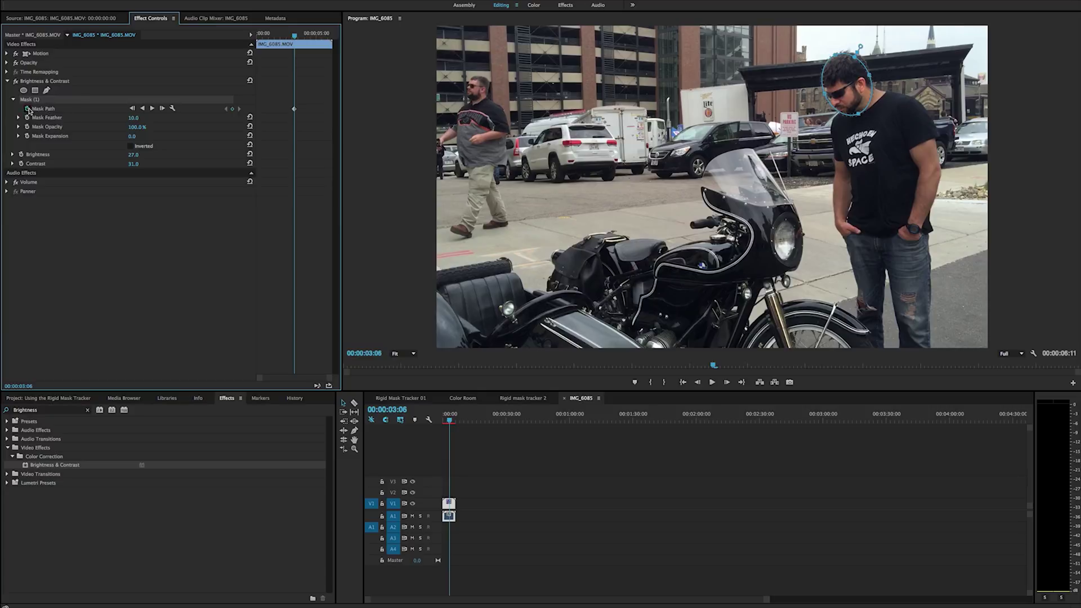
pyautogui.moveTo(415, 420)
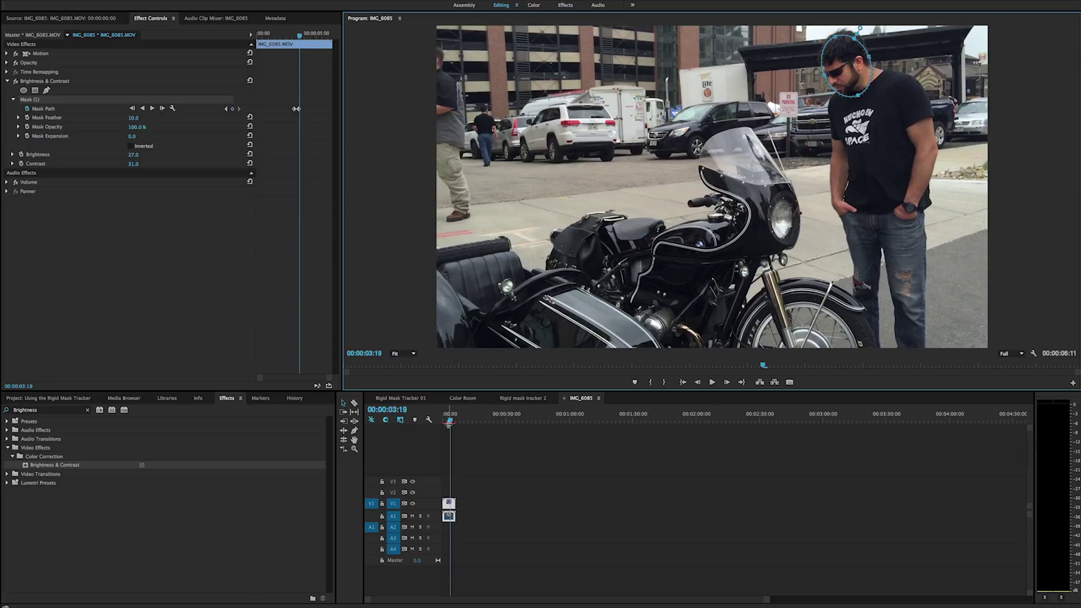
pyautogui.click(445, 421)
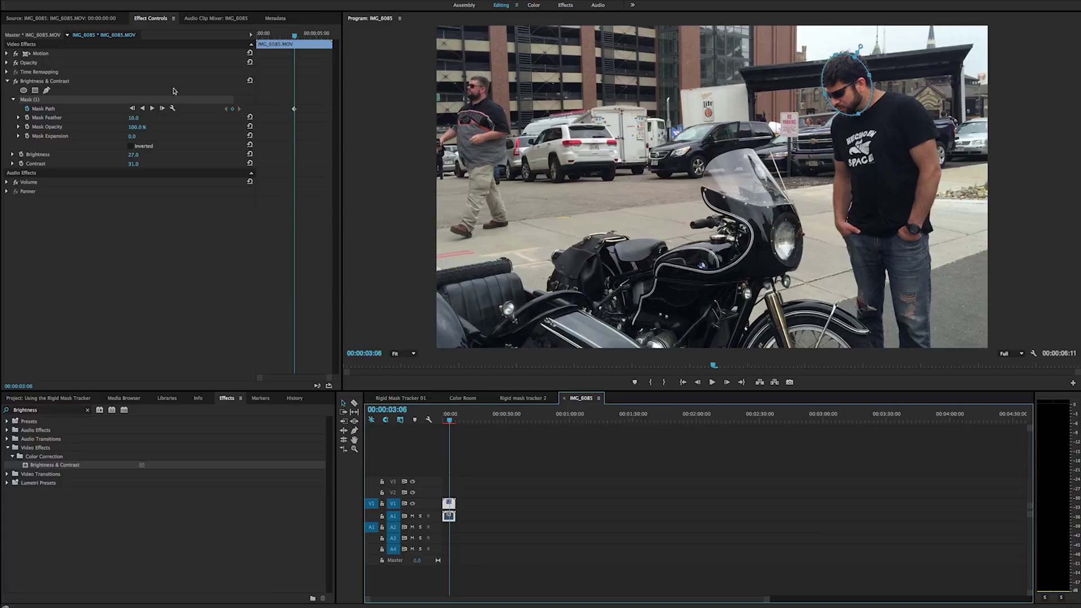
pyautogui.moveTo(129, 115)
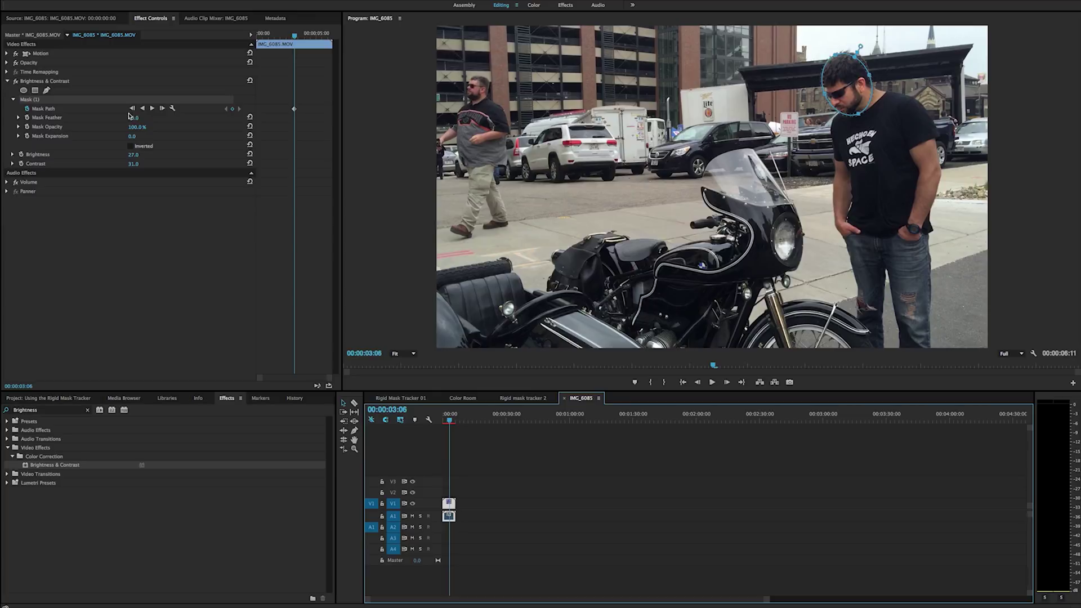
pyautogui.moveTo(131, 108)
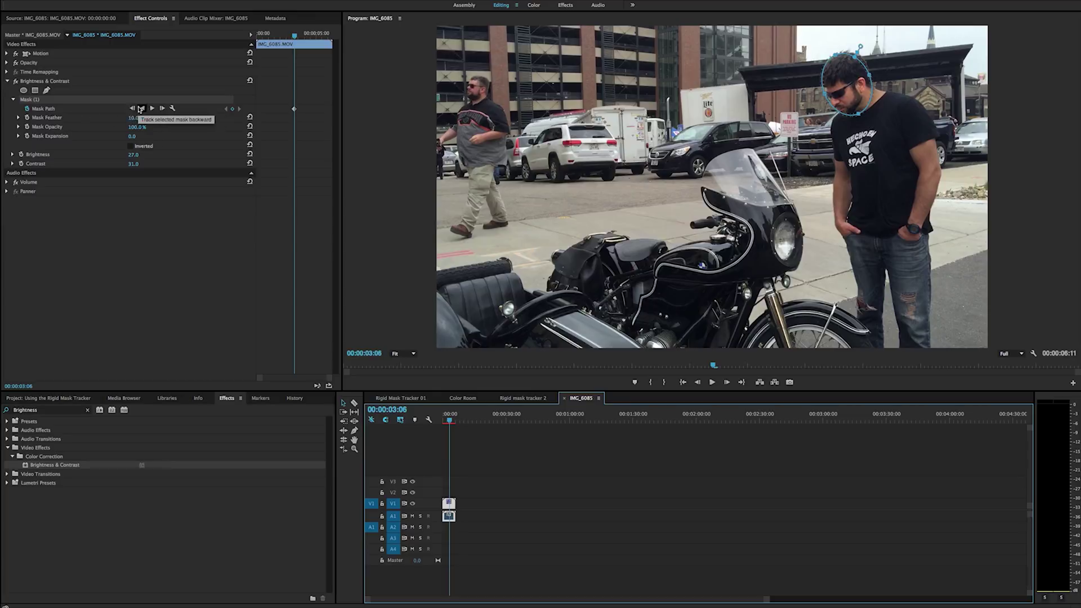
pyautogui.moveTo(151, 108)
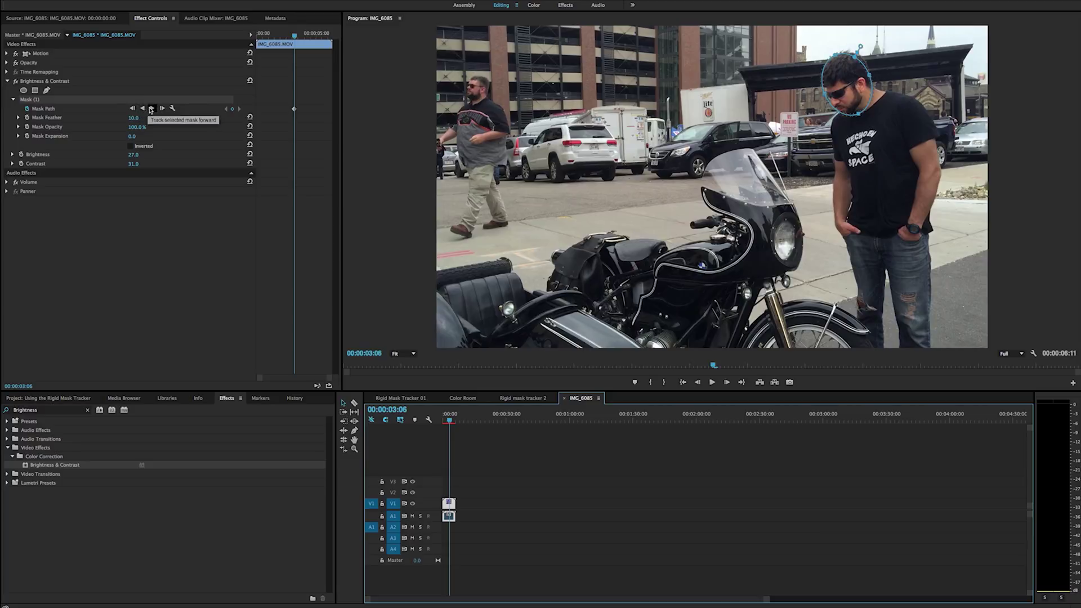
pyautogui.moveTo(162, 108)
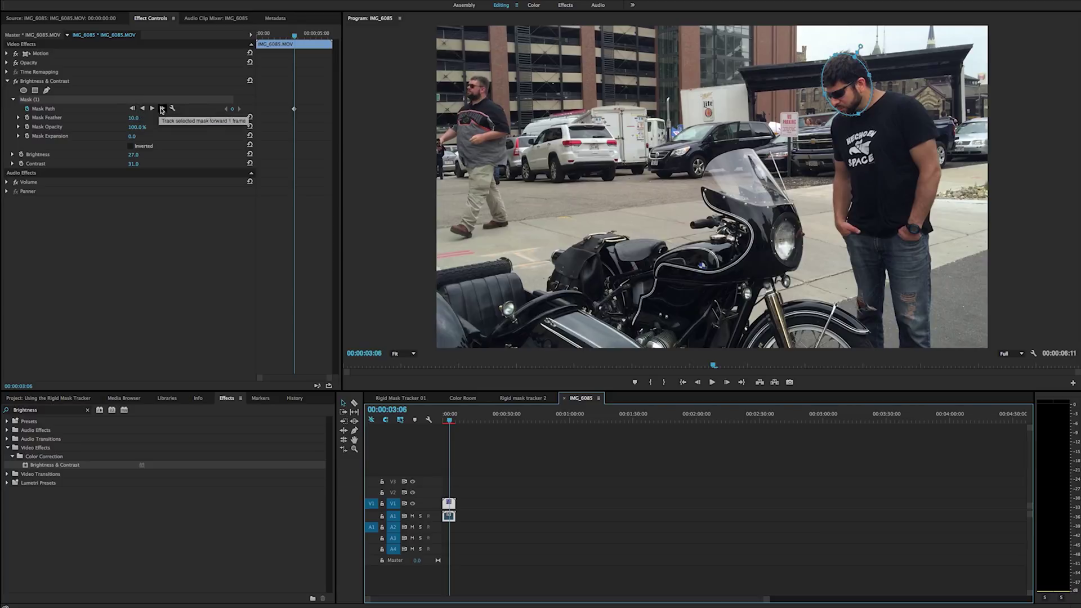
pyautogui.moveTo(173, 109)
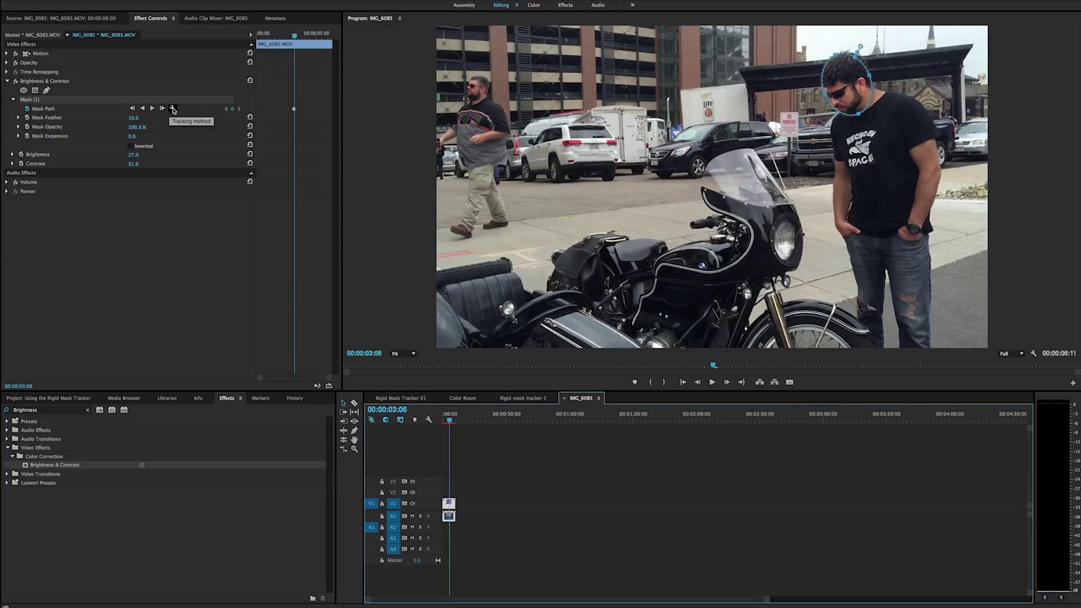
# Step: Track the head mask for position, scale and rotation, forward then backward through the clip
pyautogui.click(172, 109)
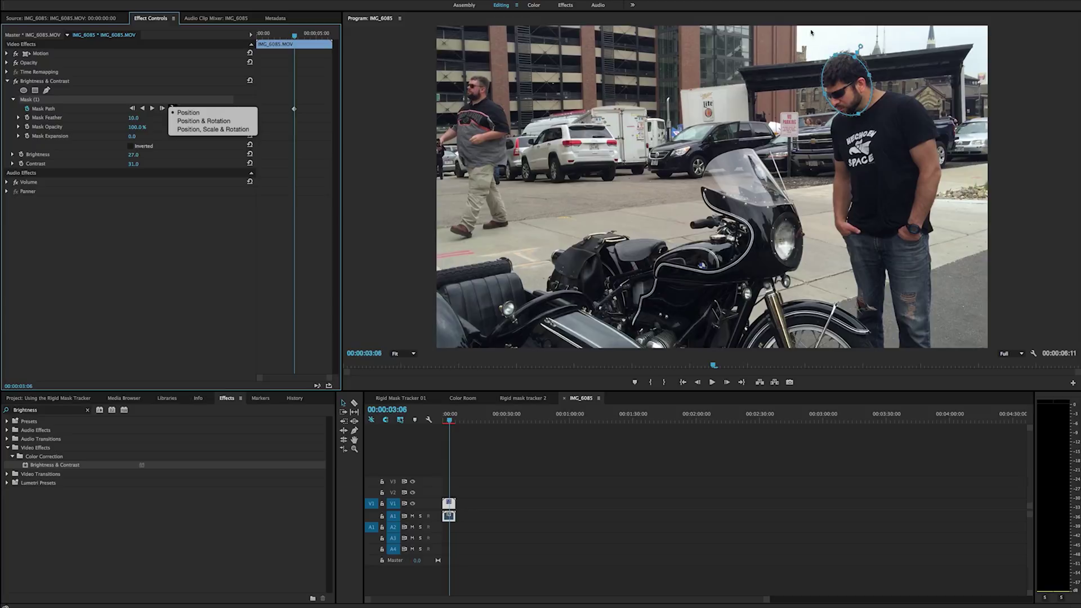
pyautogui.moveTo(188, 113)
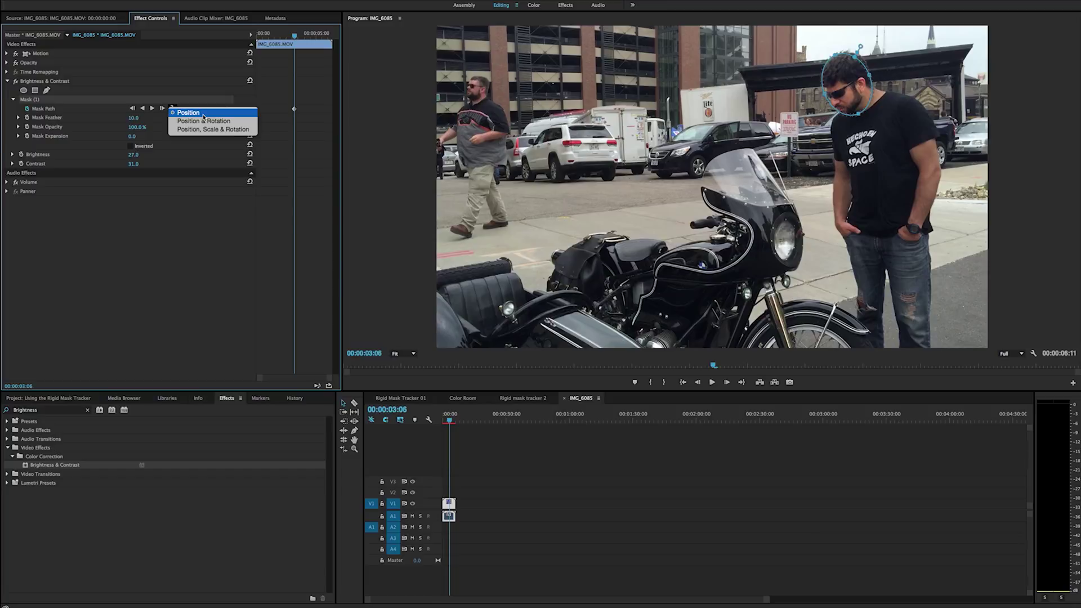
pyautogui.moveTo(204, 120)
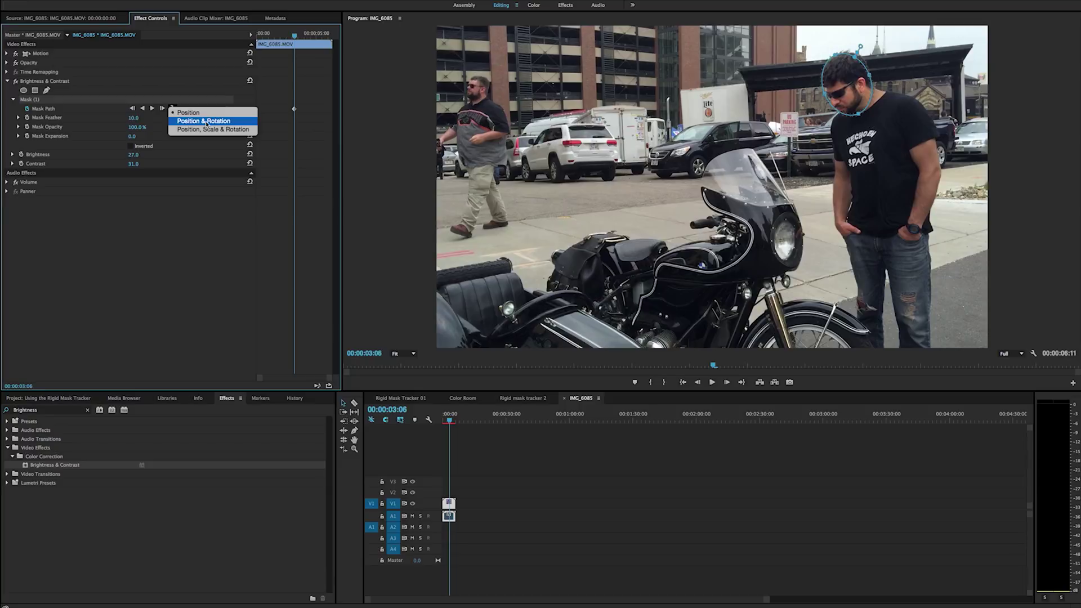
pyautogui.moveTo(213, 129)
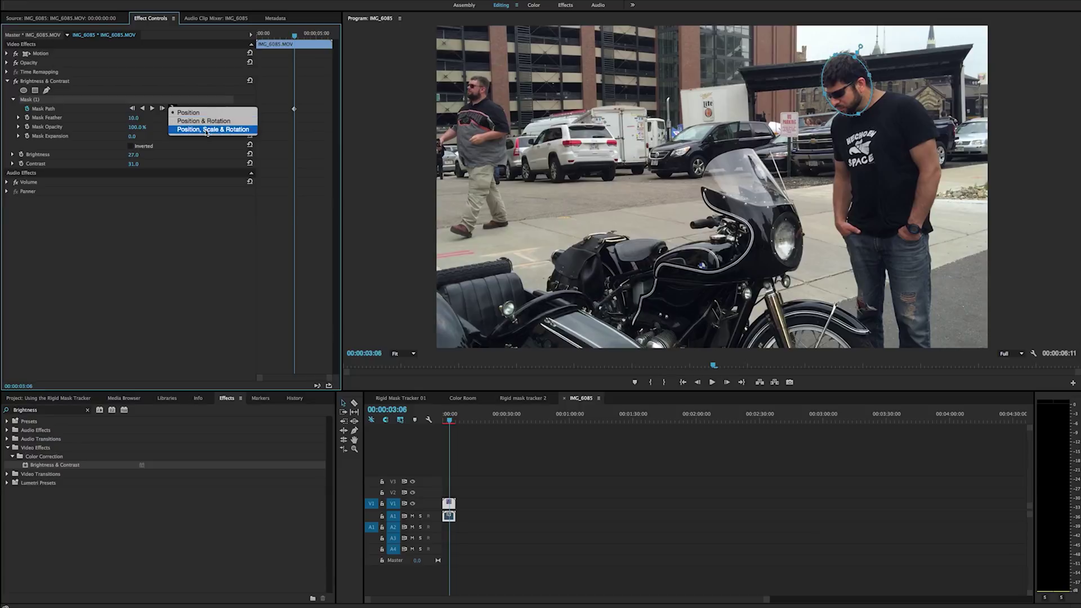
pyautogui.moveTo(204, 120)
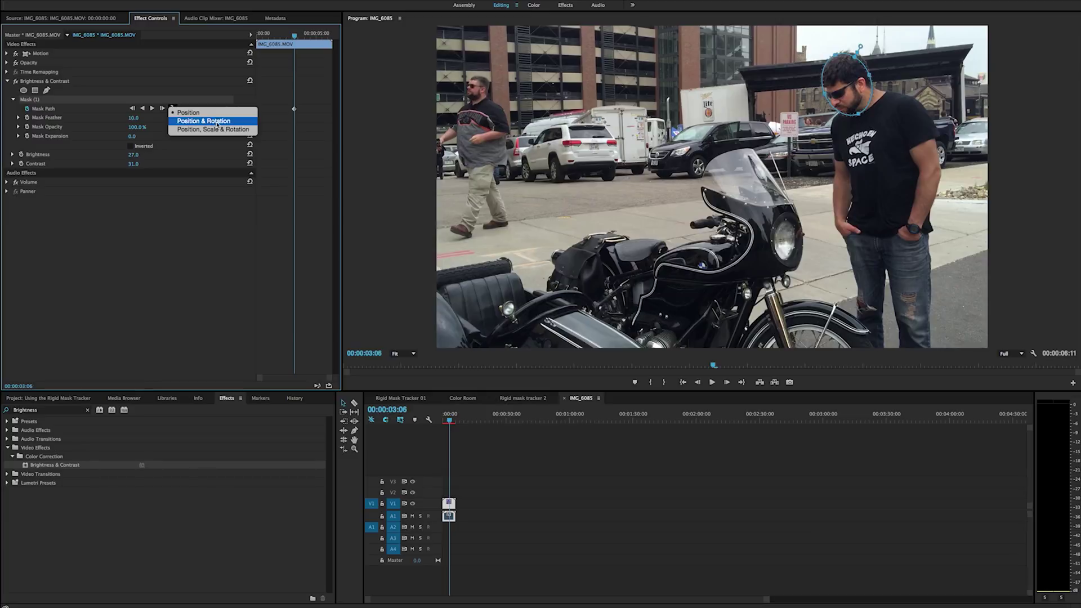
pyautogui.moveTo(213, 129)
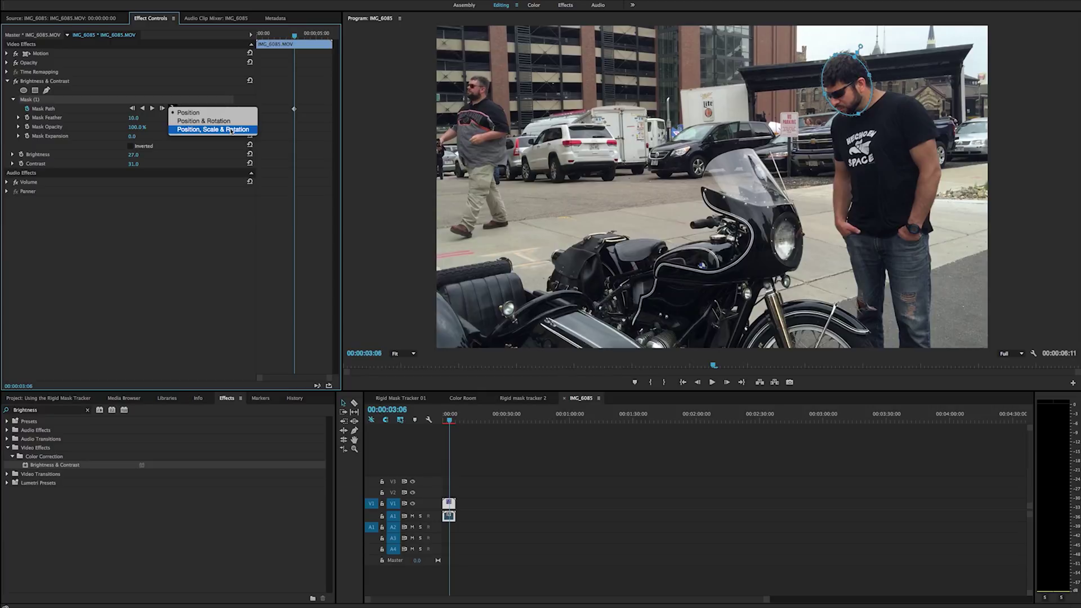
pyautogui.click(212, 129)
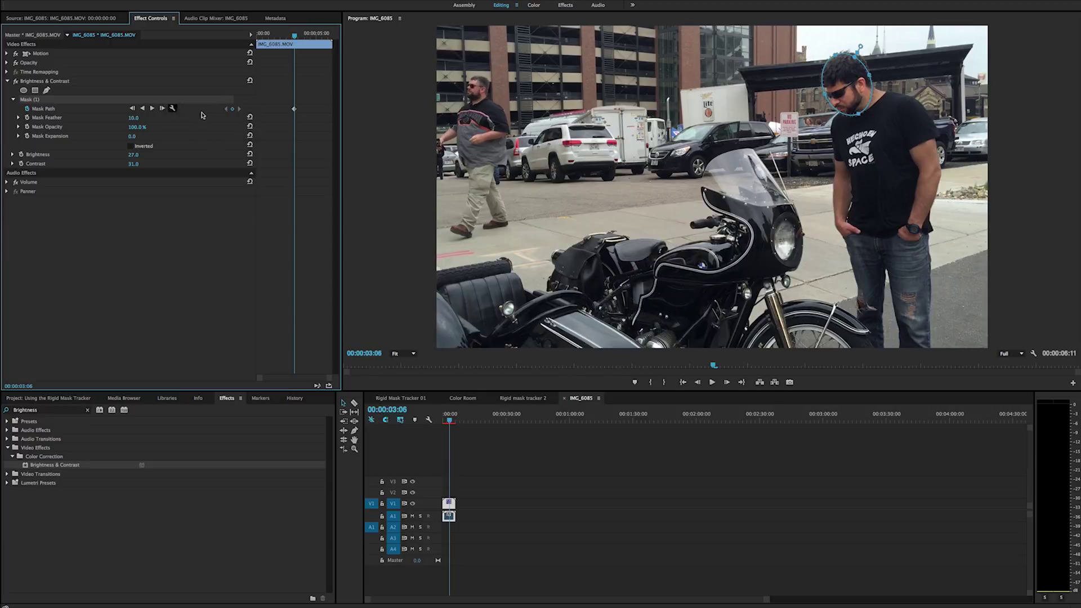
pyautogui.moveTo(152, 108)
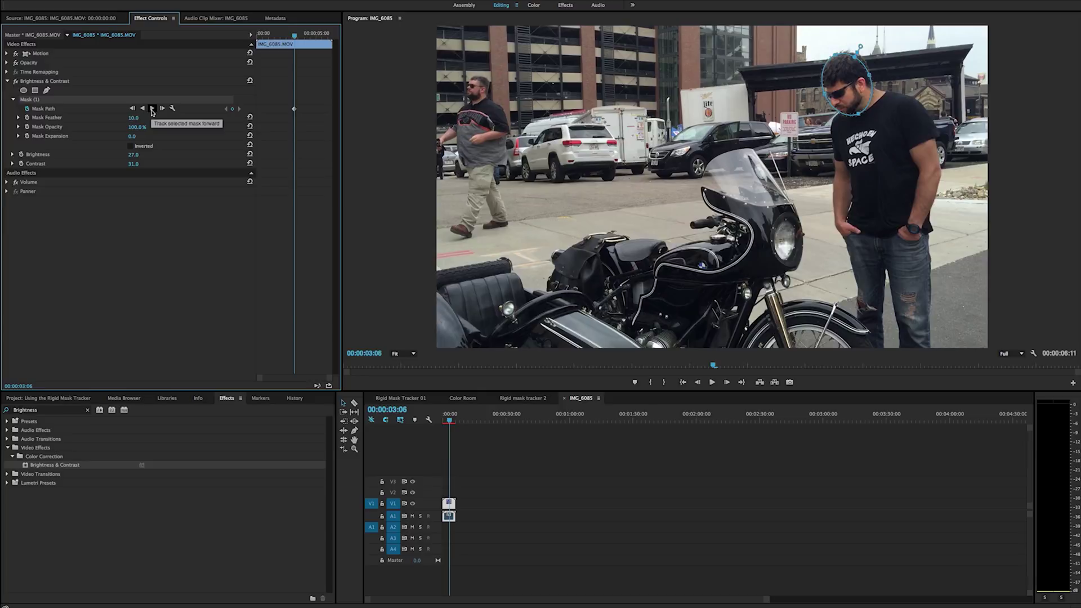
pyautogui.click(152, 108)
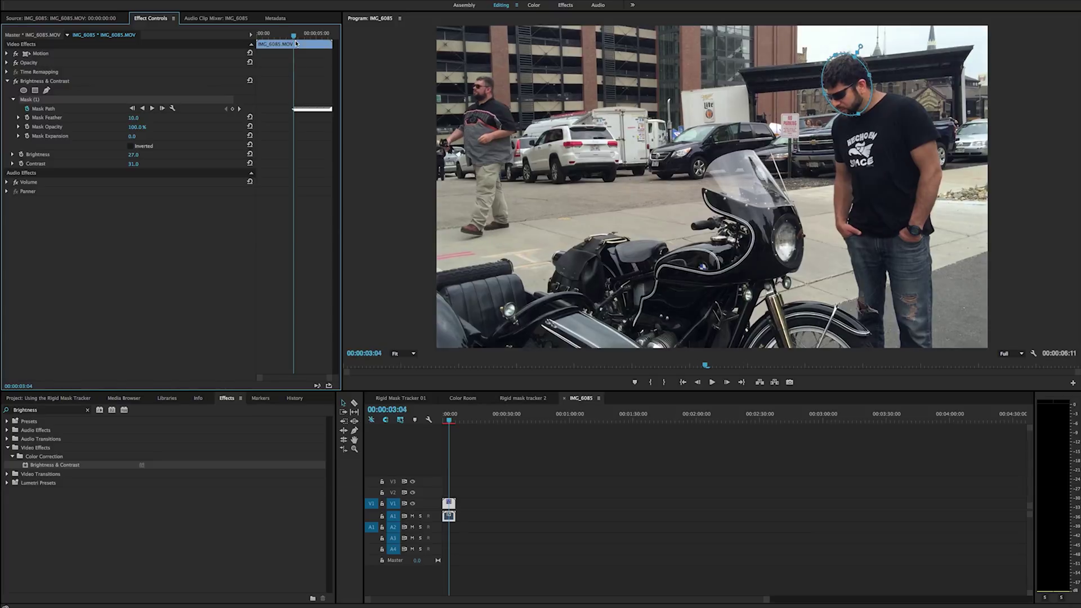
pyautogui.moveTo(142, 108)
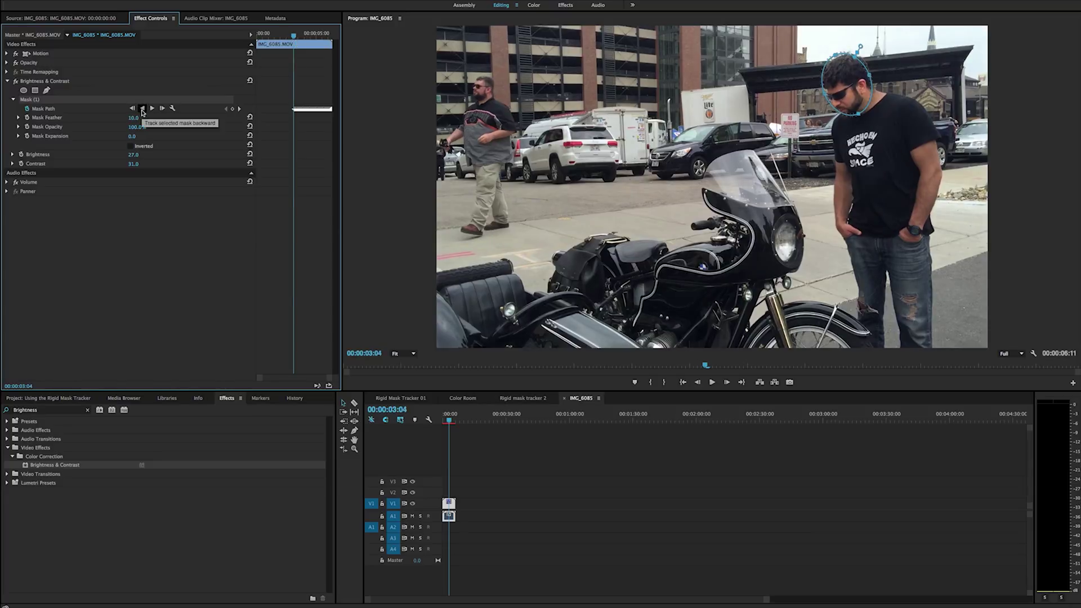
pyautogui.click(141, 108)
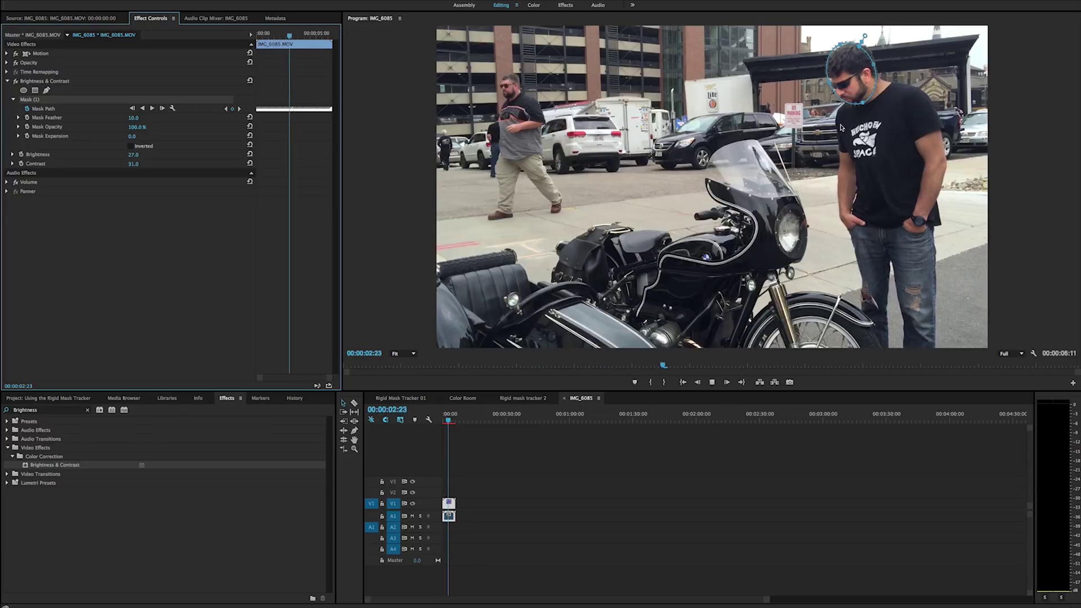
pyautogui.click(1009, 352)
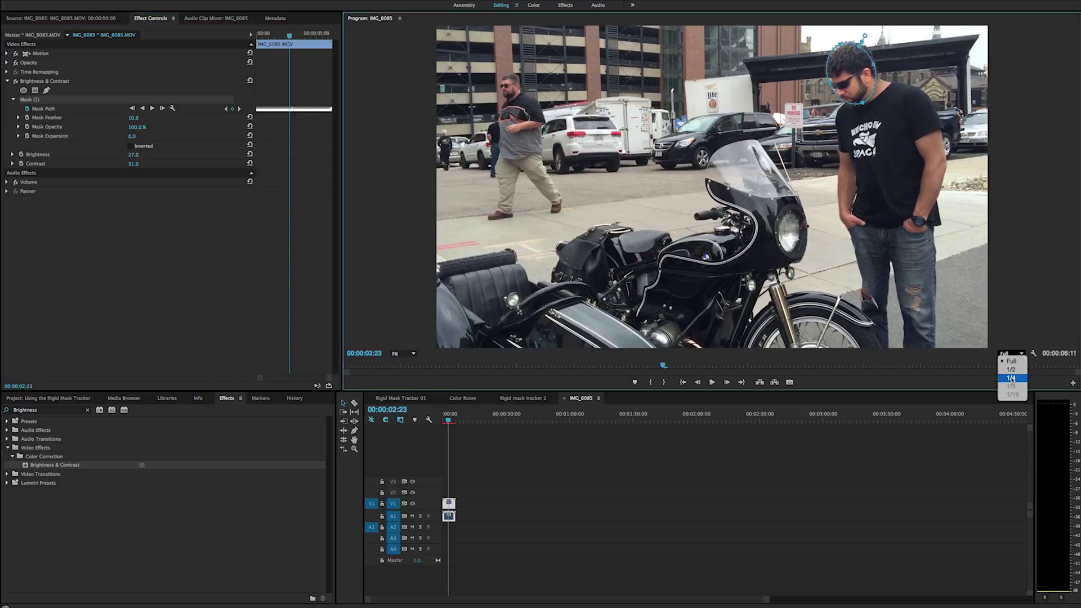
pyautogui.click(1011, 378)
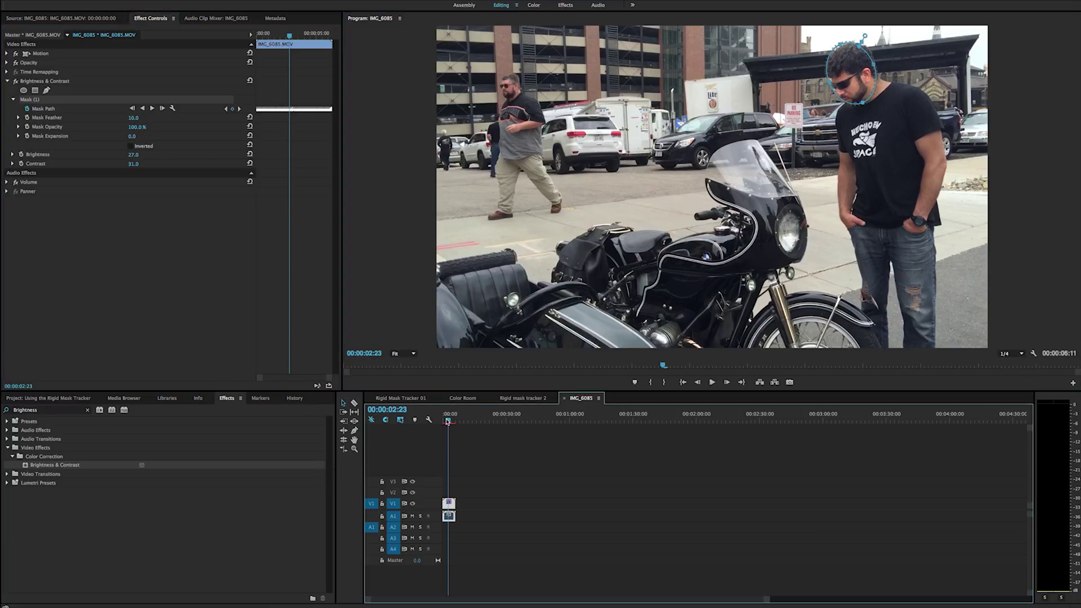
pyautogui.click(711, 381)
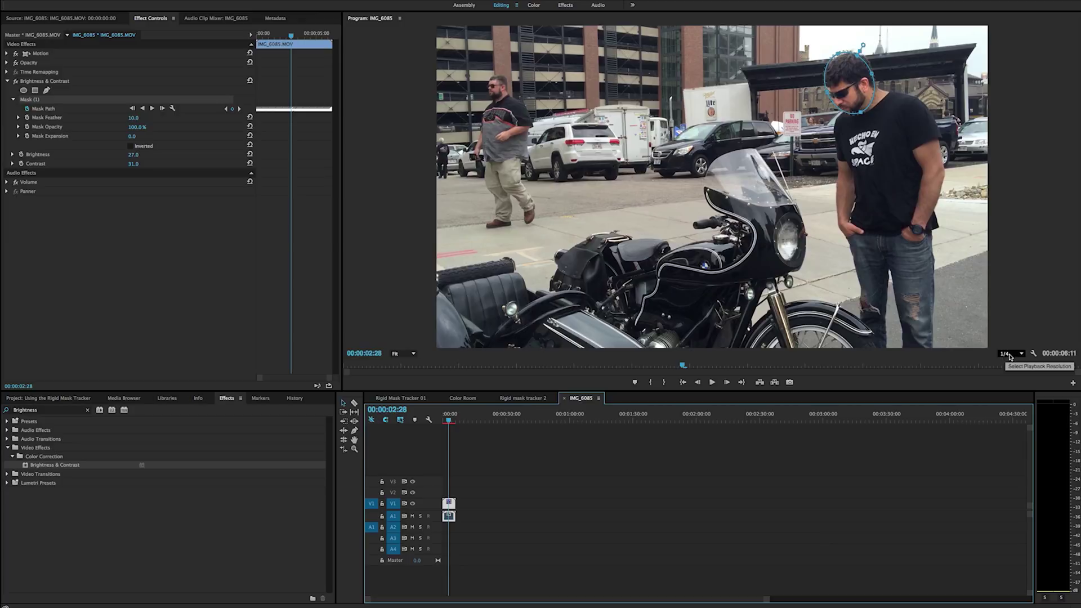
pyautogui.click(1011, 353)
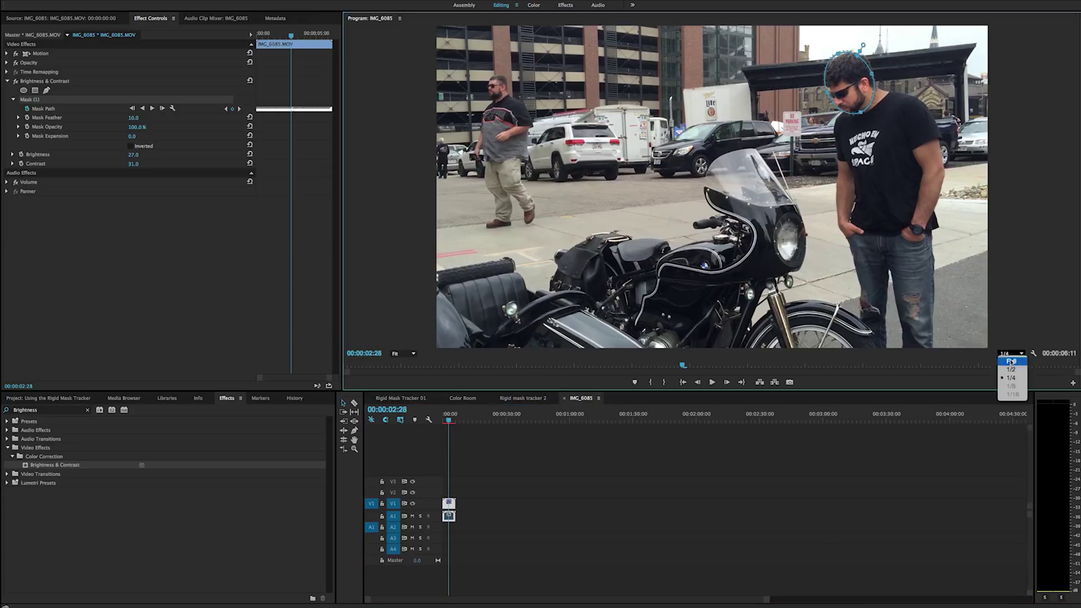
pyautogui.click(1010, 362)
pyautogui.write('curves')
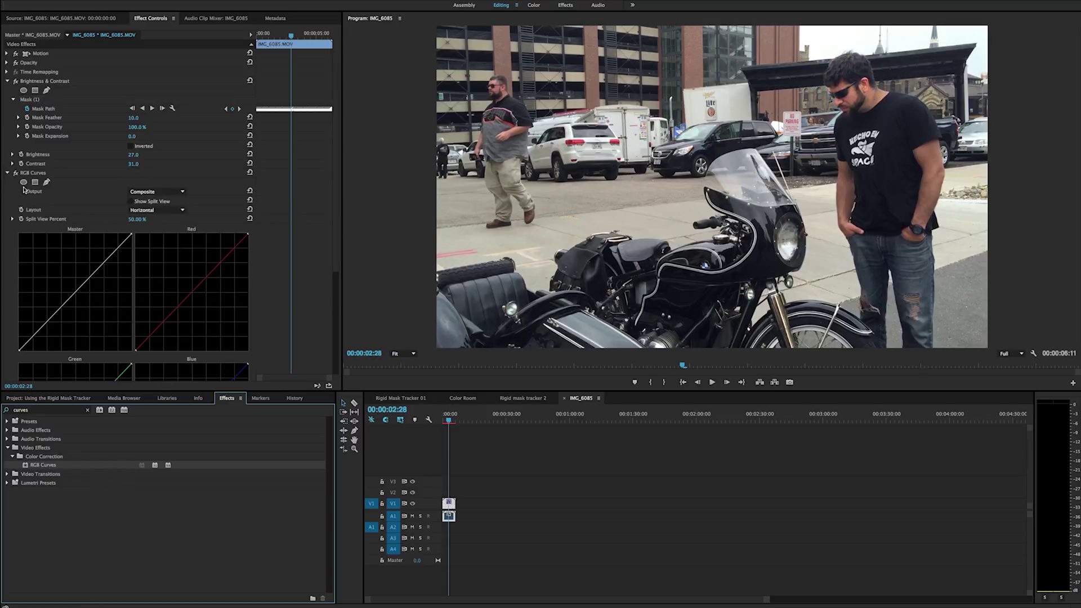
pyautogui.moveTo(24, 182)
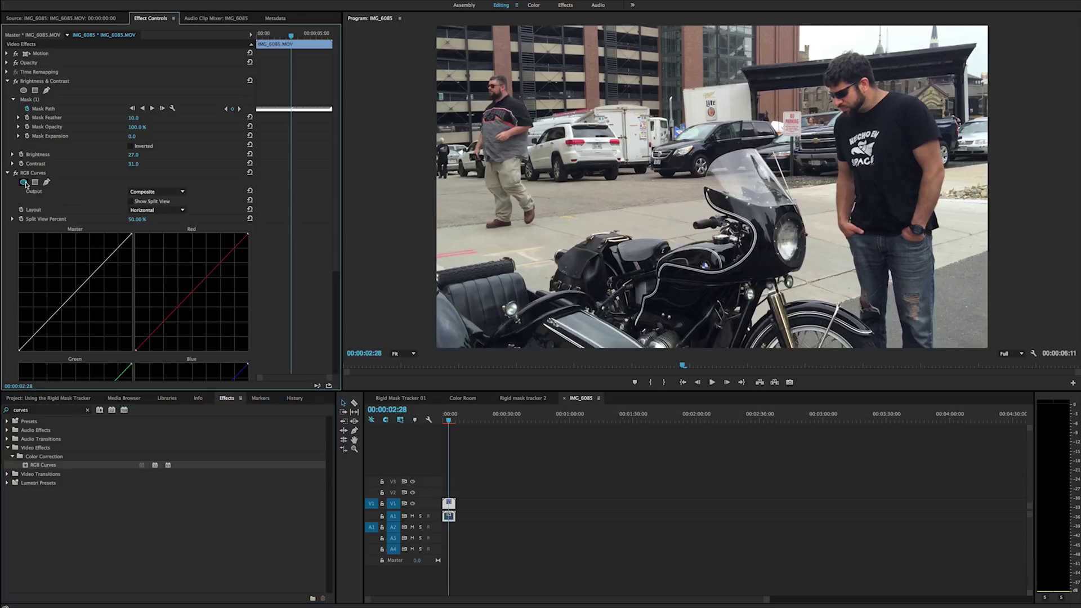
# Step: Add an elliptical mask to the RGB Curves effect over the man's head
pyautogui.click(35, 182)
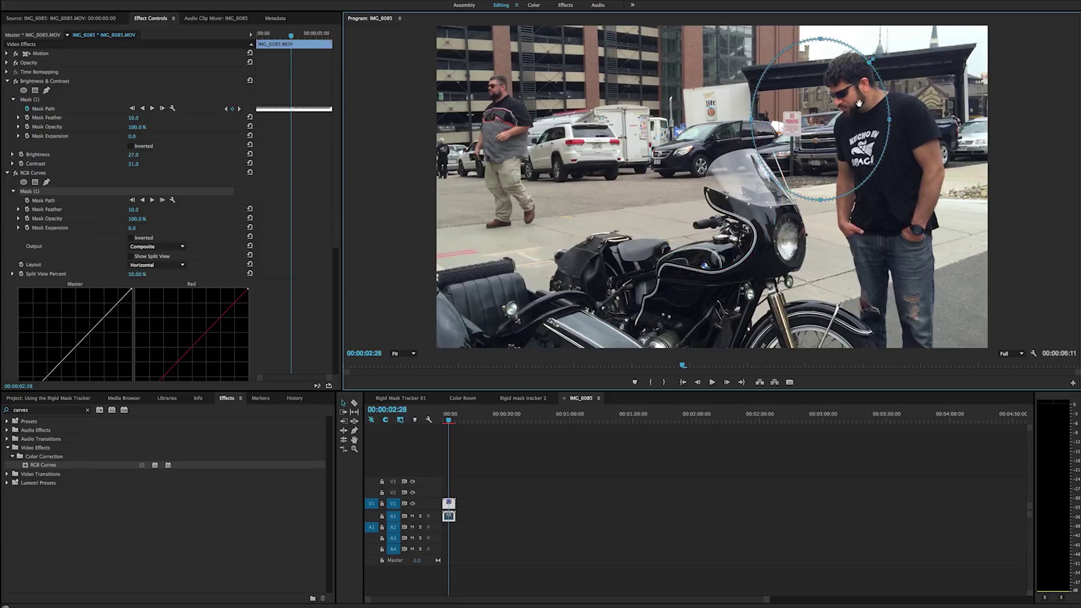
pyautogui.moveTo(822, 63)
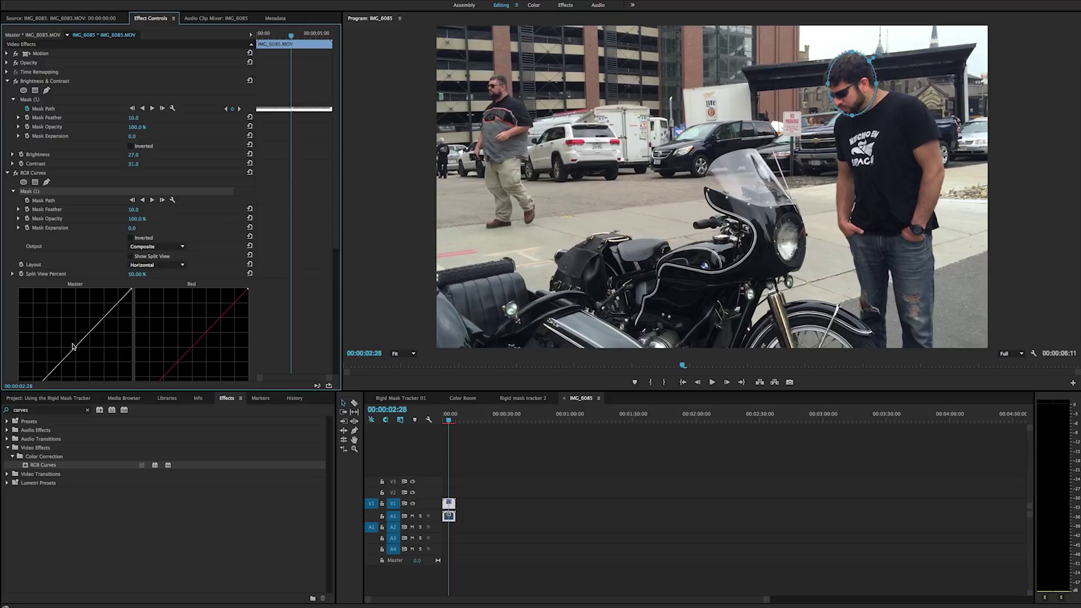
# Step: Raise the RGB Curves mask's feather to soften its edge around the head
pyautogui.scroll(-3)
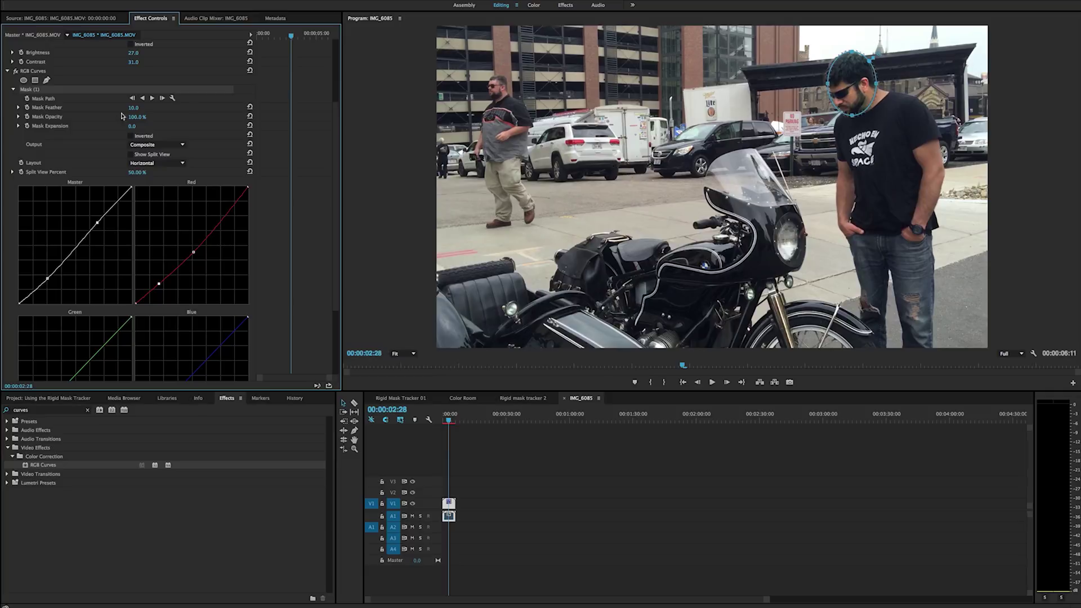
pyautogui.click(133, 108)
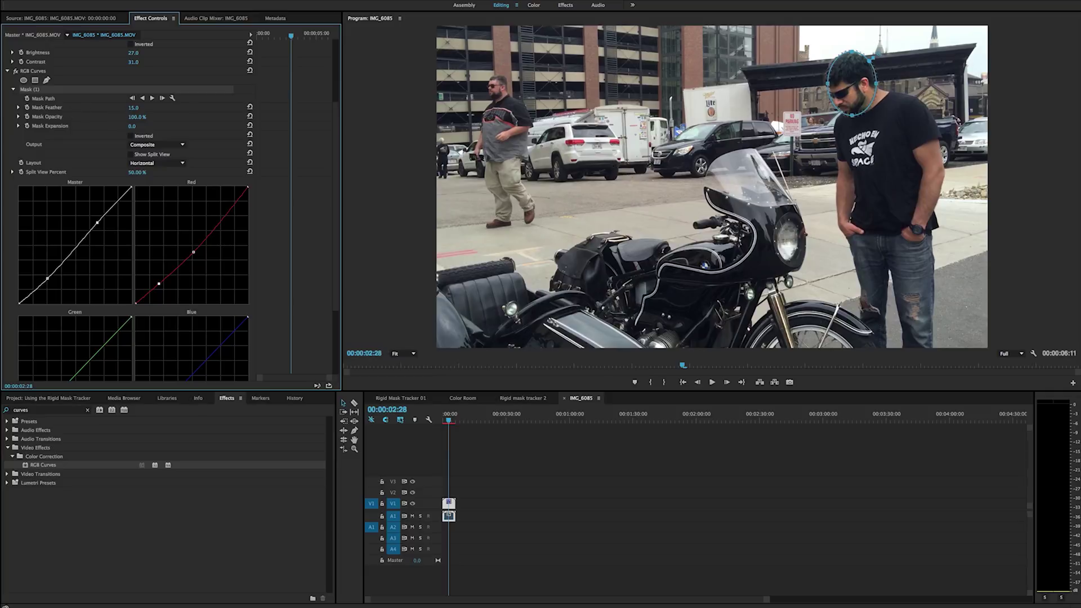
pyautogui.moveTo(133, 107); pyautogui.dragTo(146, 107)
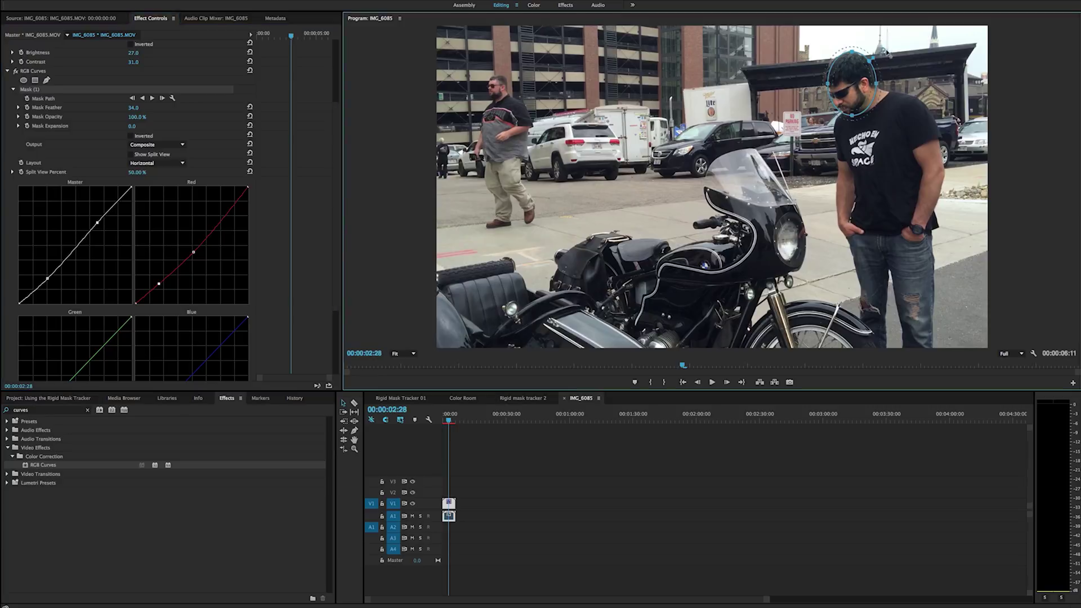
pyautogui.moveTo(136, 108); pyautogui.dragTo(128, 108)
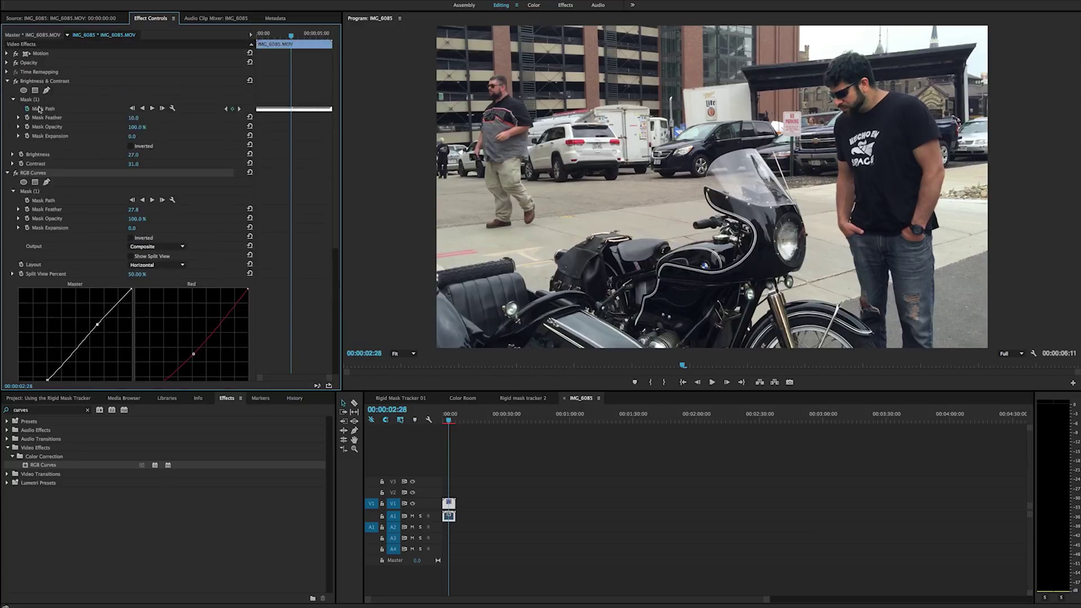
# Step: Copy the tracked Brightness & Contrast mask path into RGB Curves, remove the untracked mask and play back
pyautogui.rightClick(32, 99)
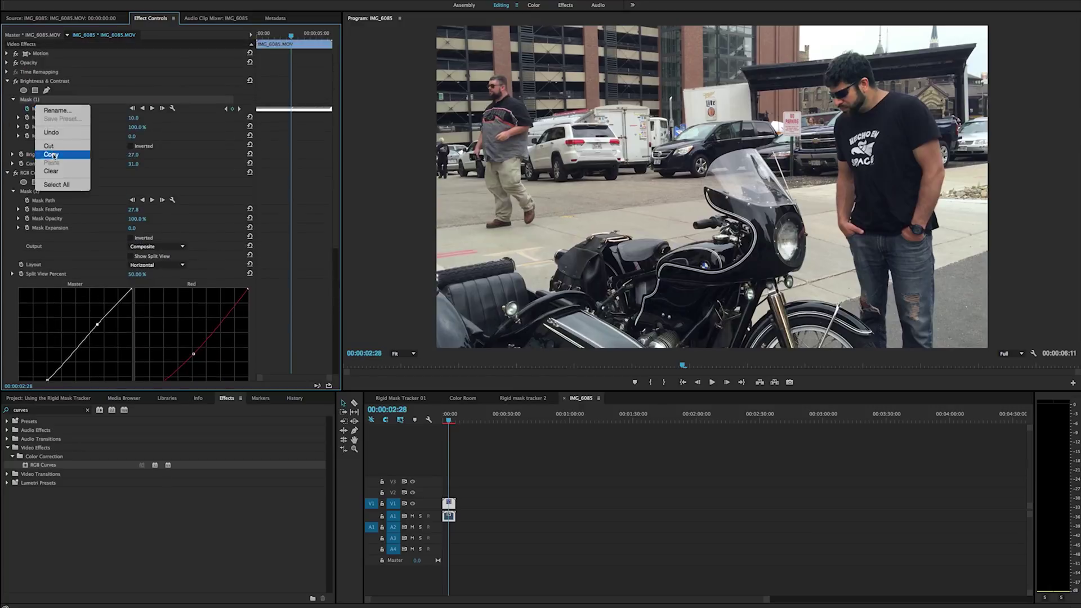
pyautogui.click(52, 154)
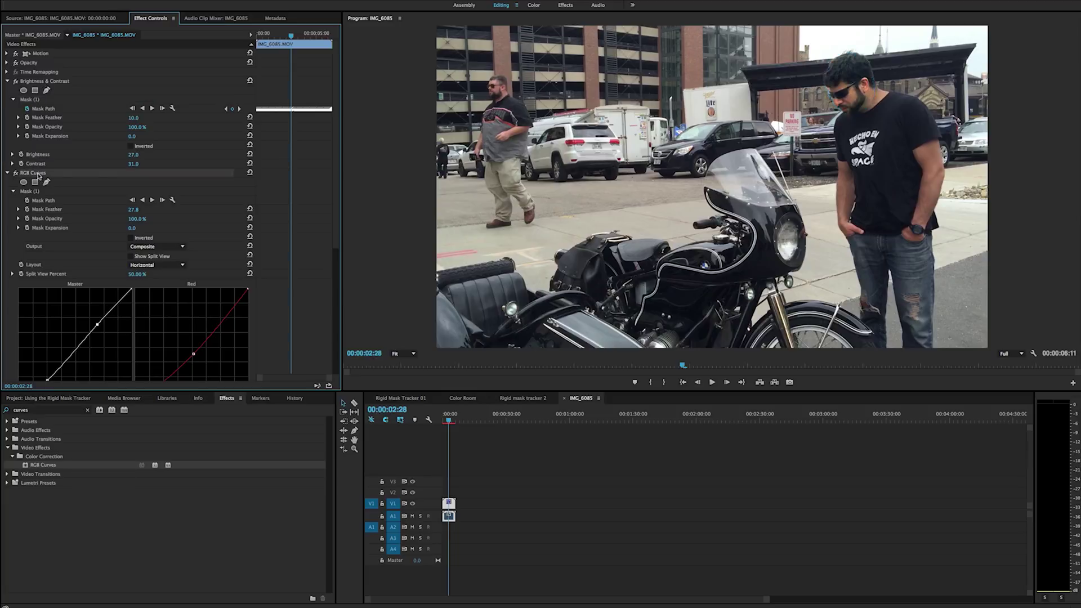
pyautogui.moveTo(60, 236)
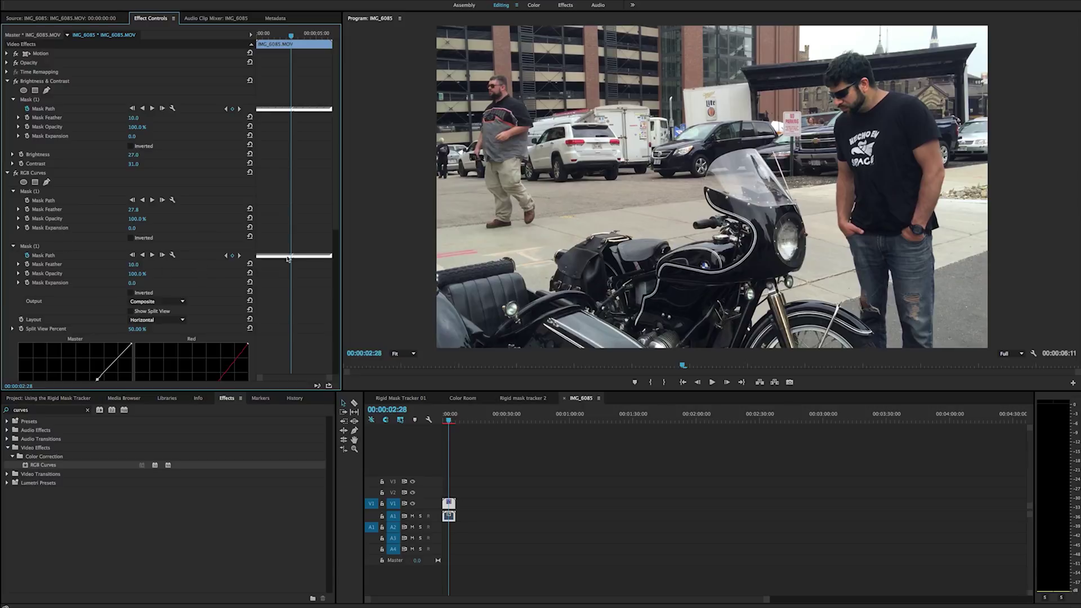
pyautogui.click(29, 192)
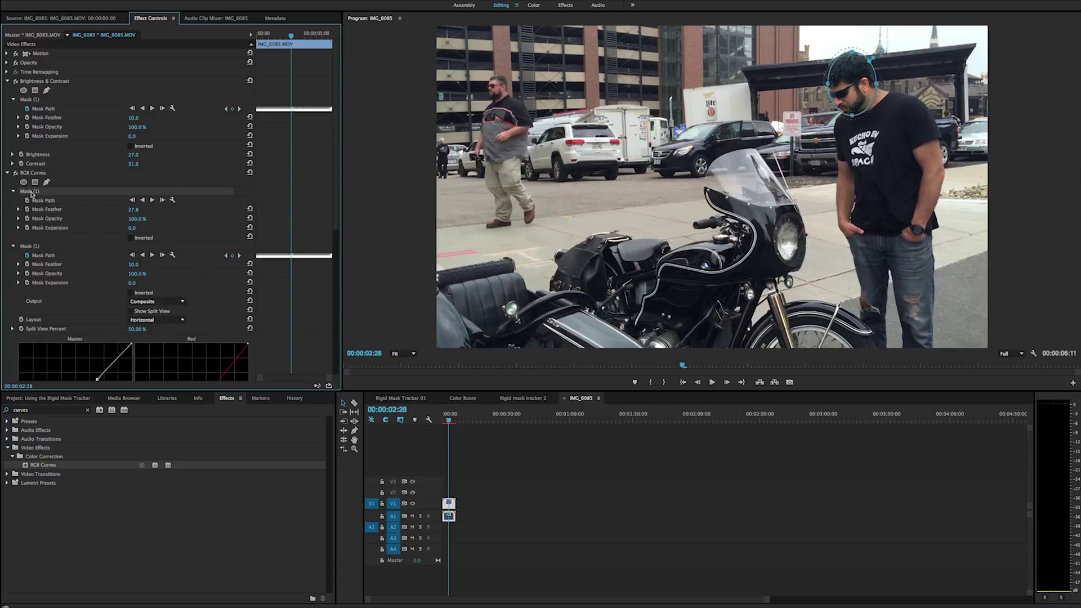
pyautogui.click(13, 191)
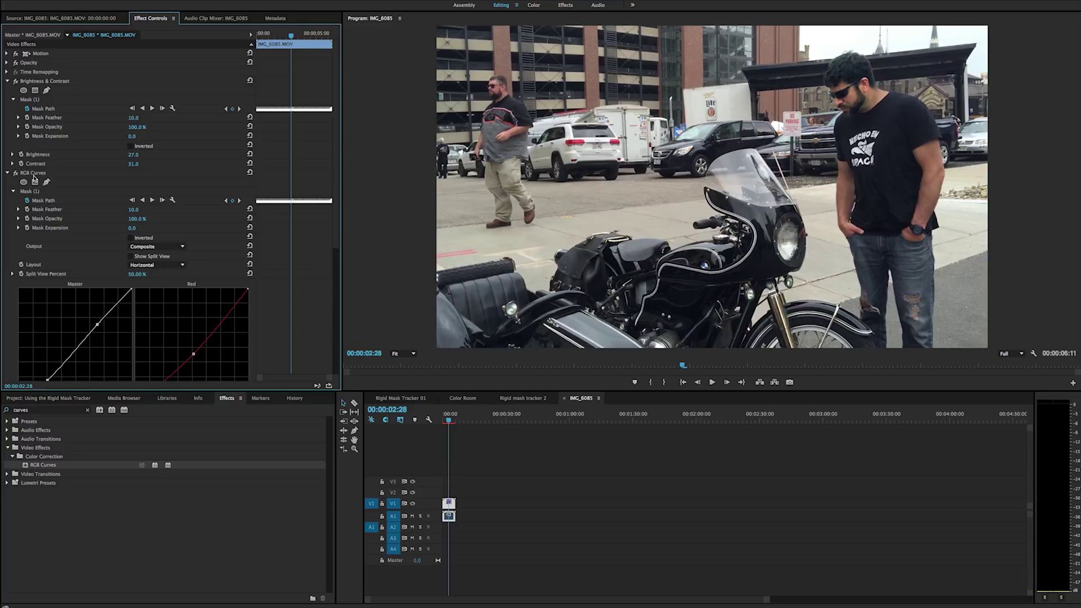
pyautogui.click(275, 32)
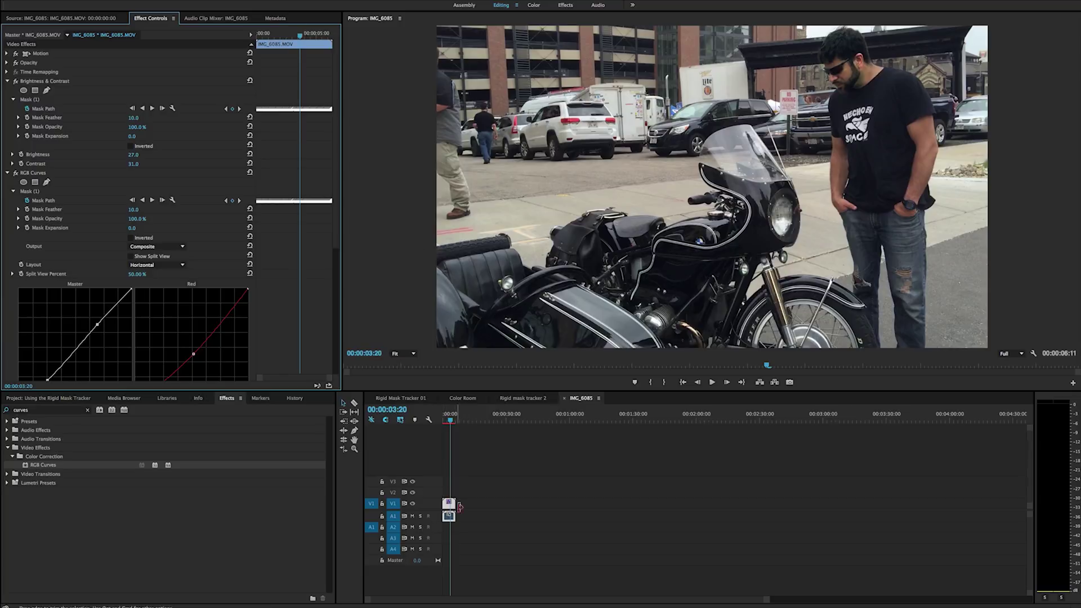
# Step: Create a new Adjustment Layer item matching the clip's settings in the Project panel
pyautogui.click(448, 503)
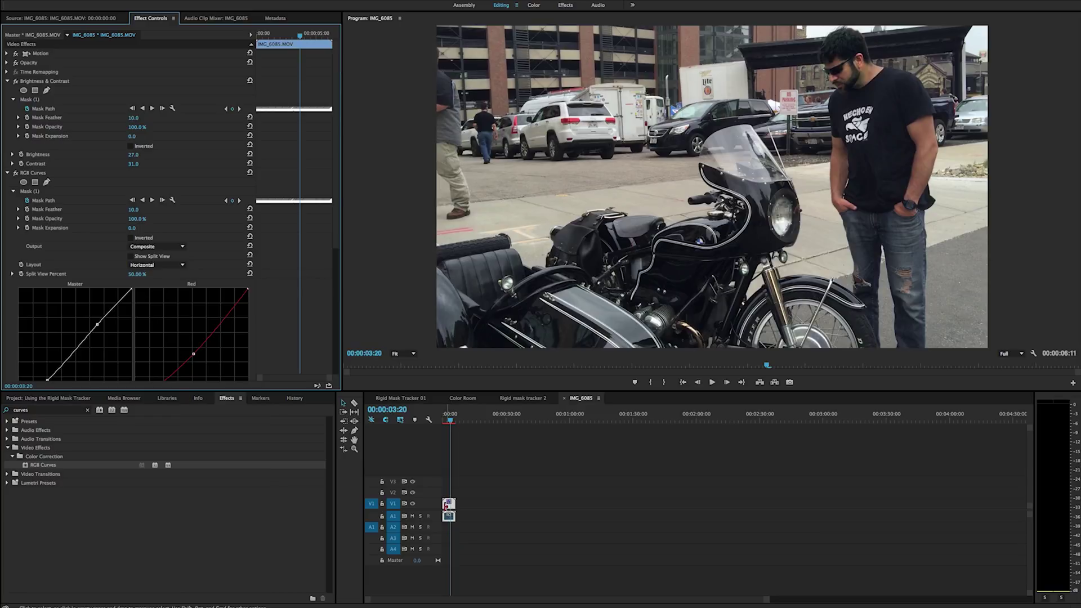
pyautogui.click(47, 398)
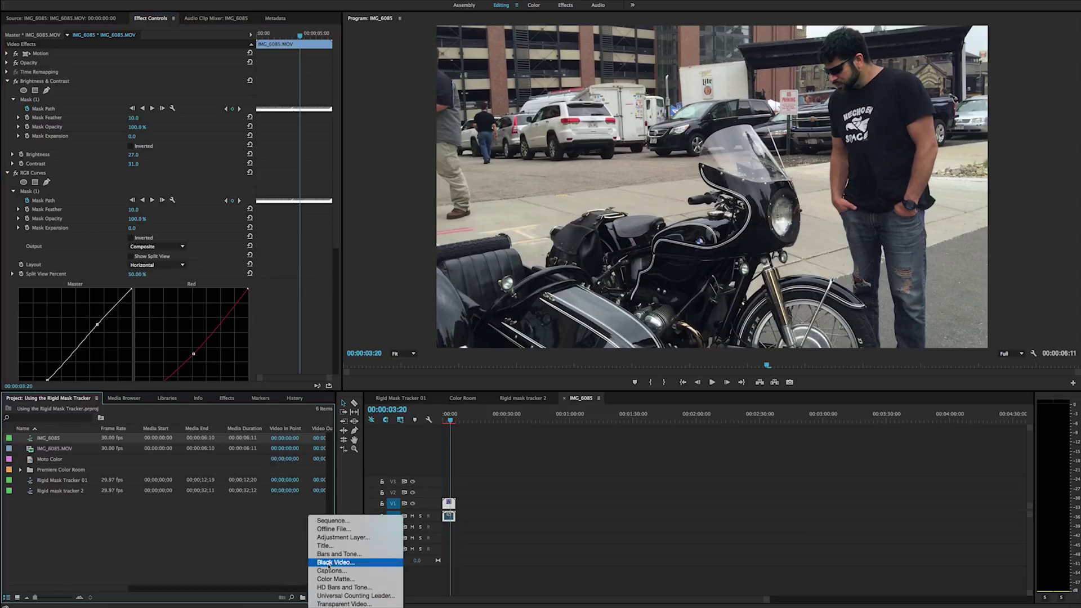
pyautogui.click(342, 537)
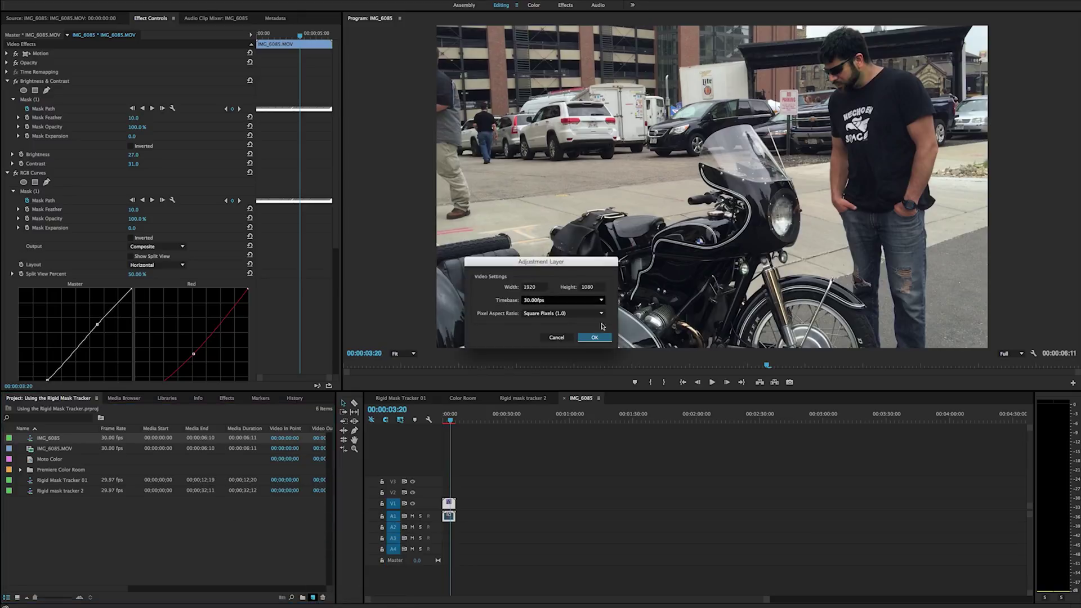
pyautogui.click(593, 336)
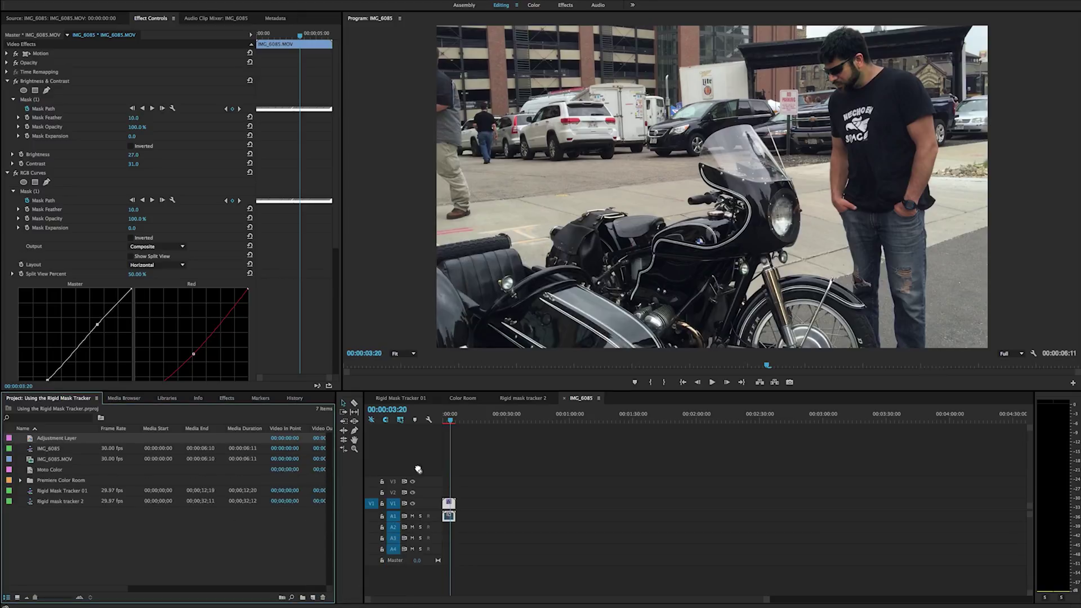
# Step: Place the adjustment layer on V2 above the motorcycle clip and return to its effect settings
pyautogui.click(448, 497)
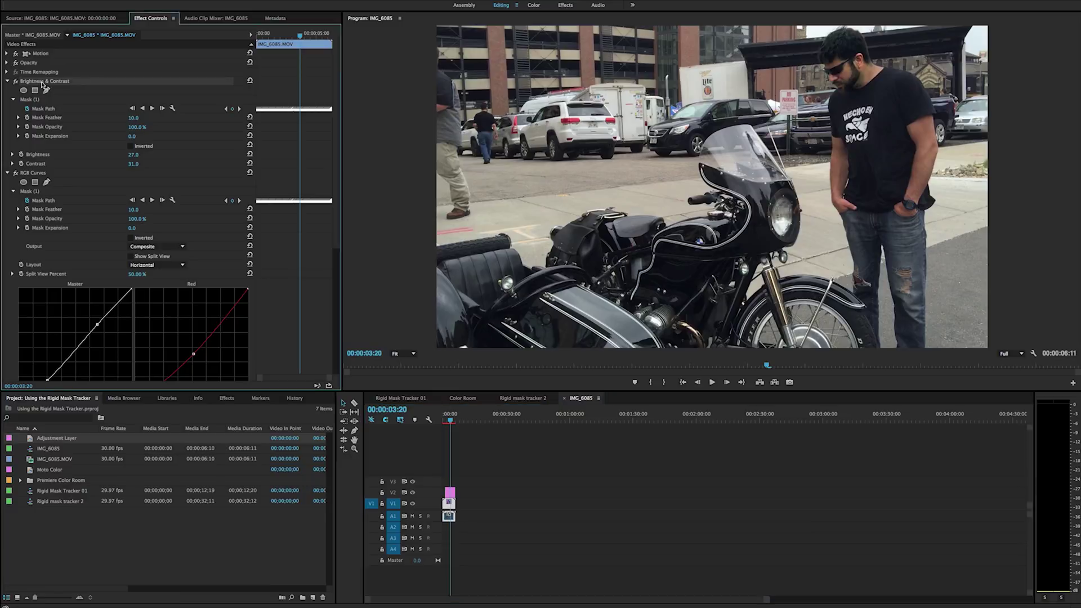
pyautogui.click(448, 497)
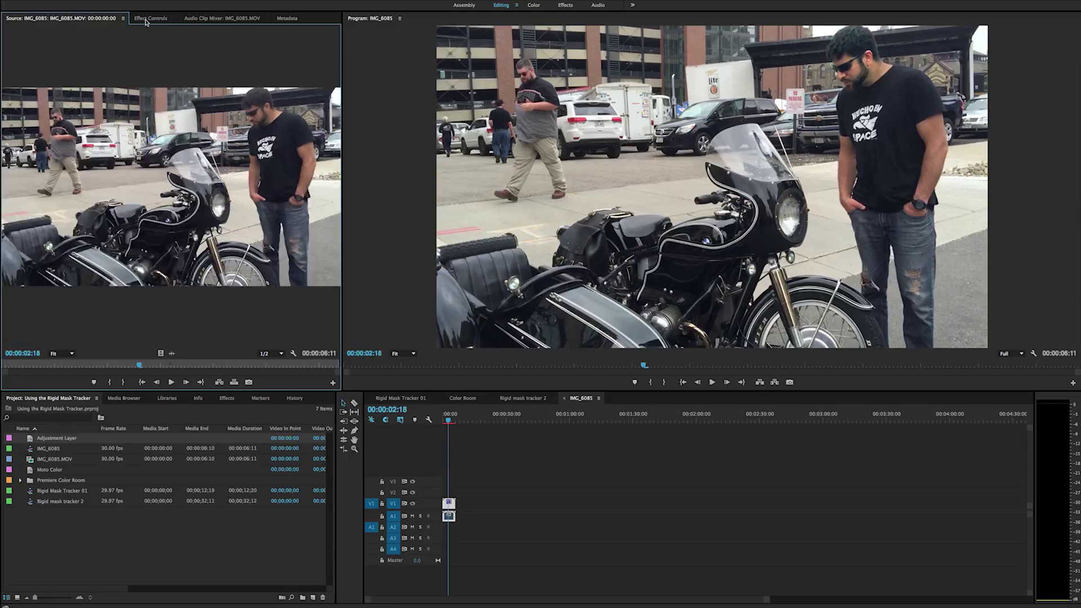
pyautogui.click(152, 18)
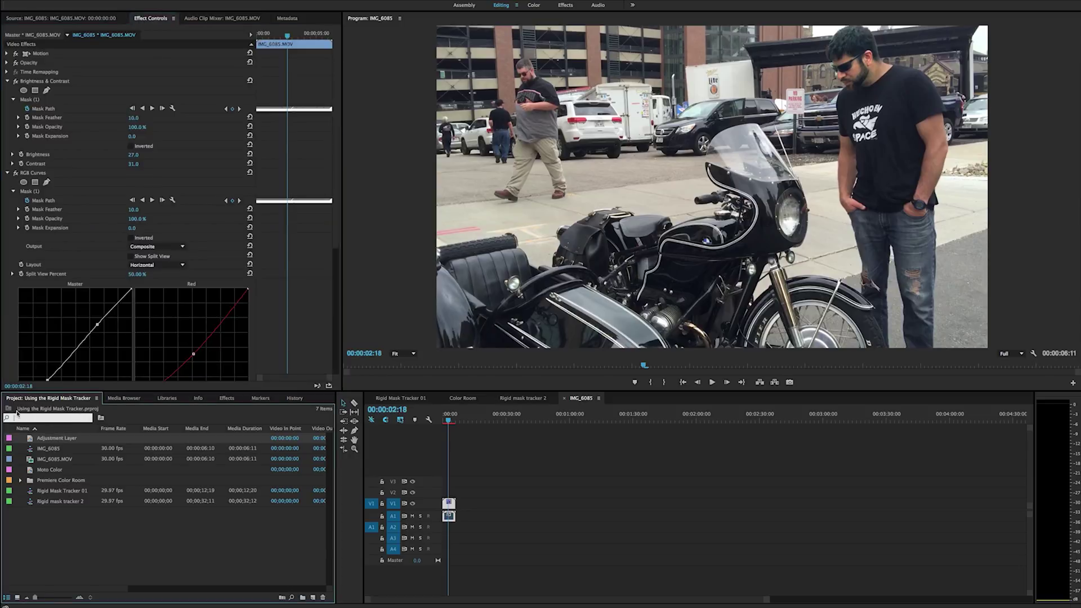
pyautogui.click(226, 397)
pyautogui.write('mosai')
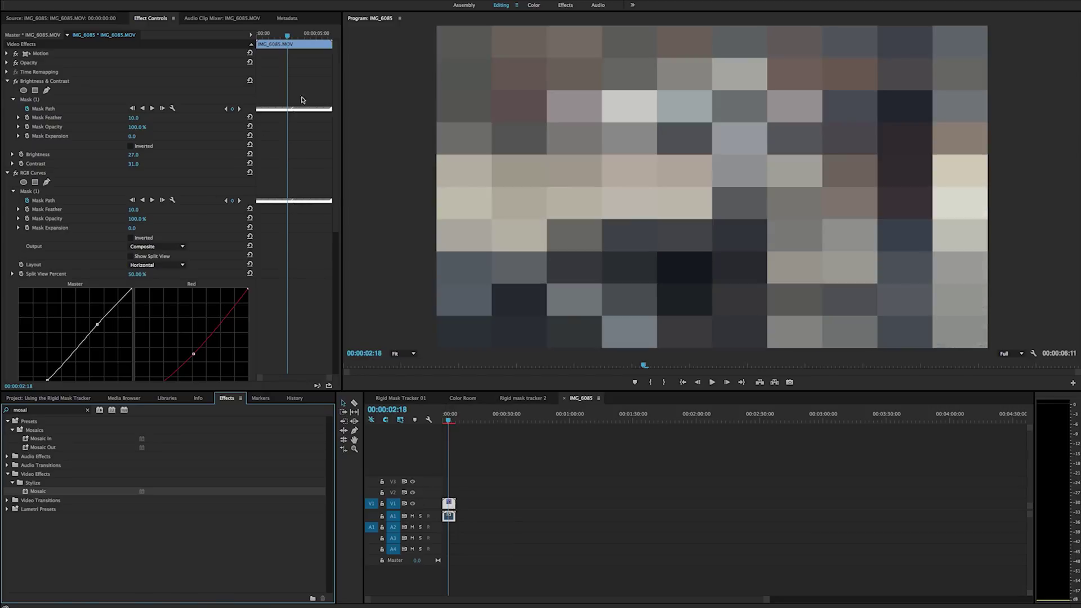
# Step: Draw a freeform bezier mask around the walking man's head to confine the Mosaic
pyautogui.scroll(-3)
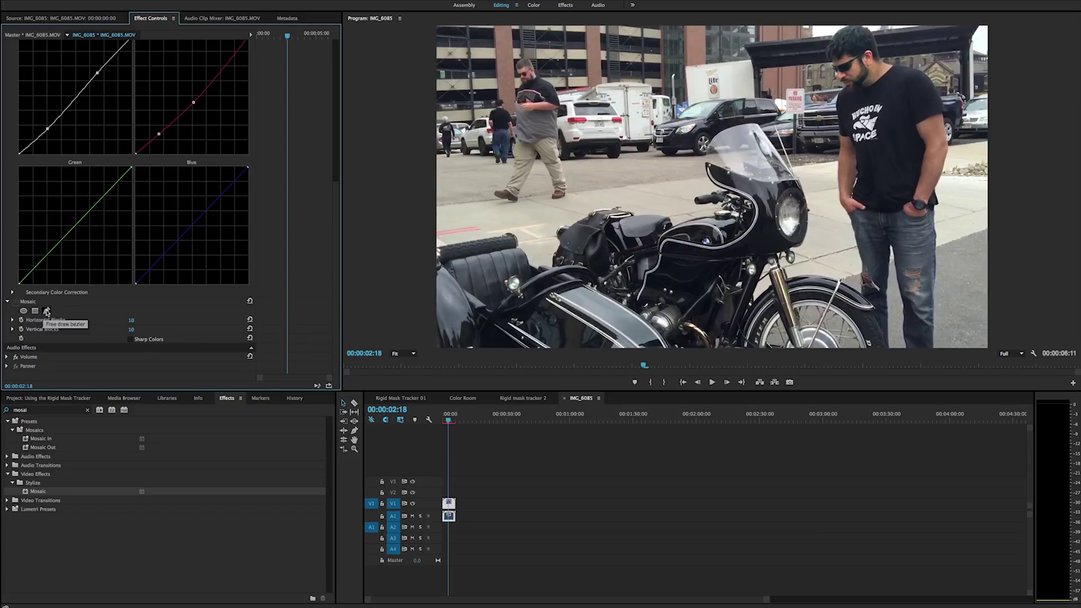
pyautogui.click(47, 311)
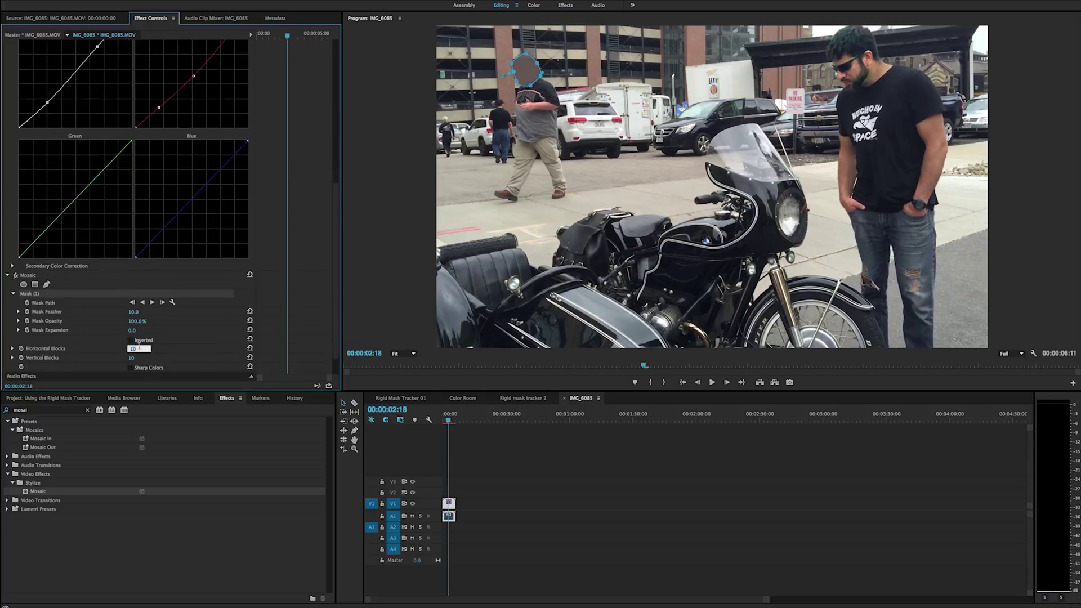
# Step: Set the Mosaic's block count to 150 for finer pixelation
pyautogui.write('50')
pyautogui.click(138, 357)
pyautogui.write('150')
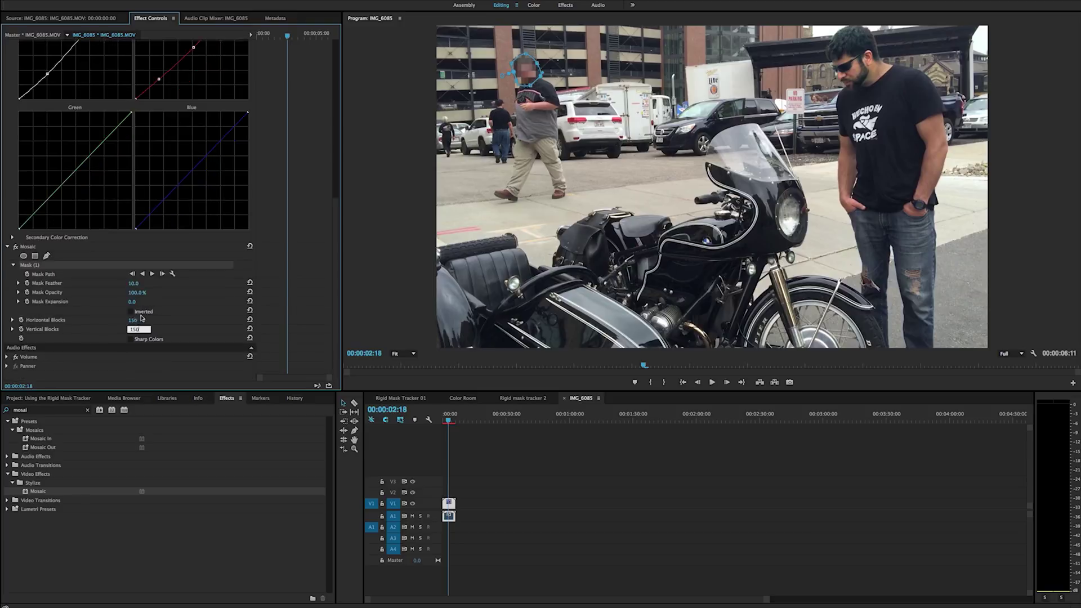
pyautogui.moveTo(143, 273)
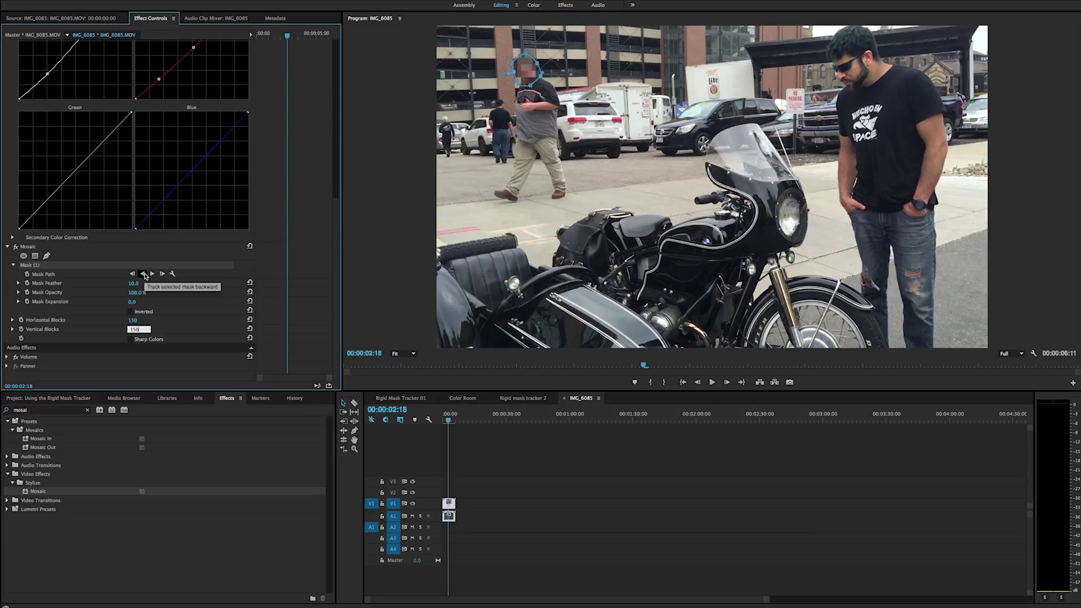
# Step: Track the face mosaic mask backward to earlier frames, then forward through the clip
pyautogui.click(152, 273)
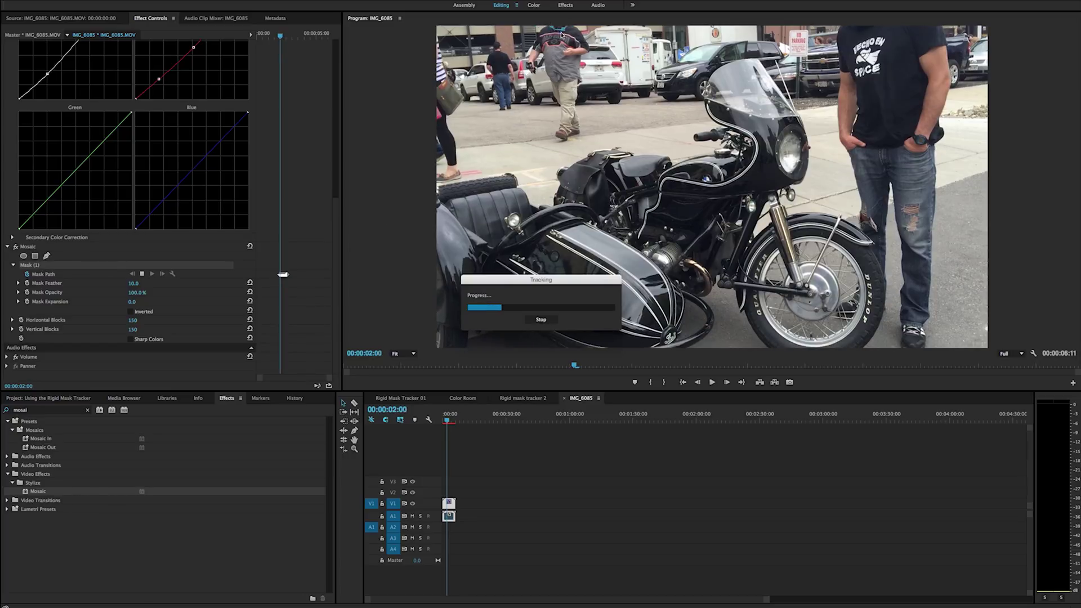
pyautogui.click(541, 318)
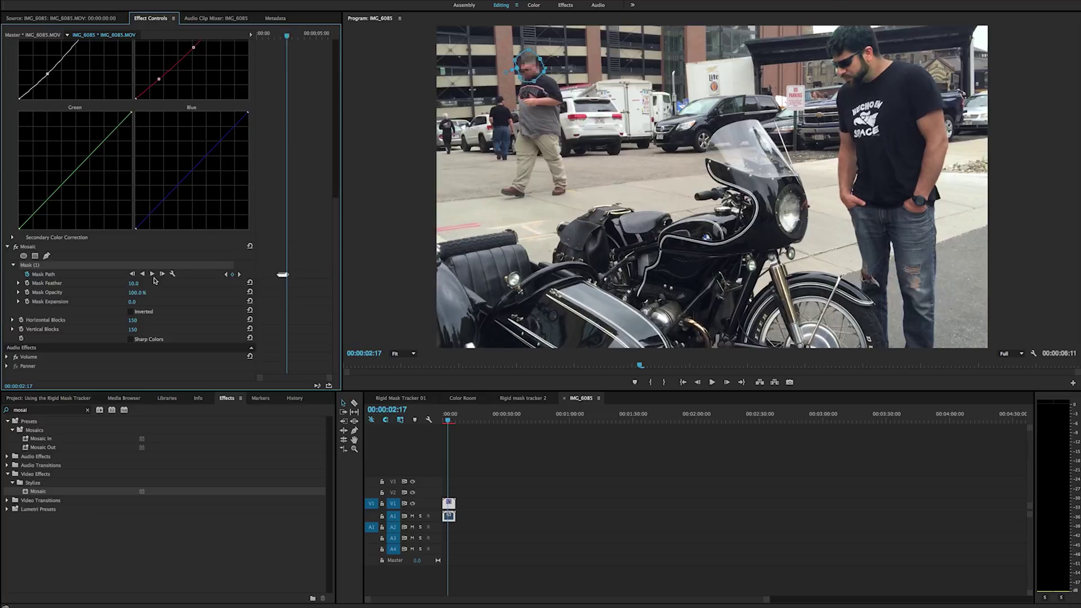
pyautogui.click(151, 273)
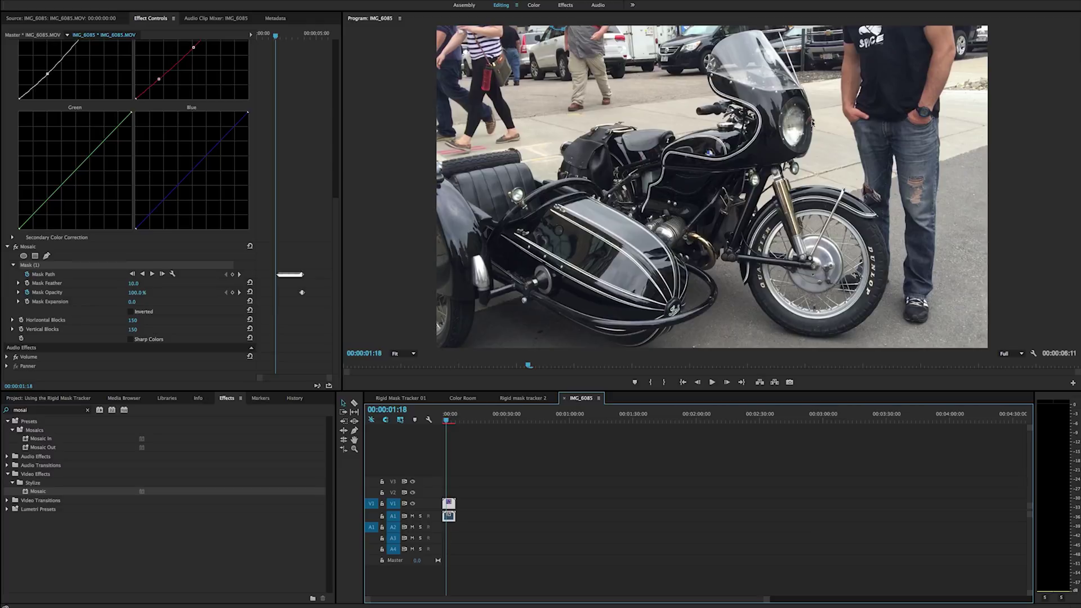
pyautogui.moveTo(571, 306)
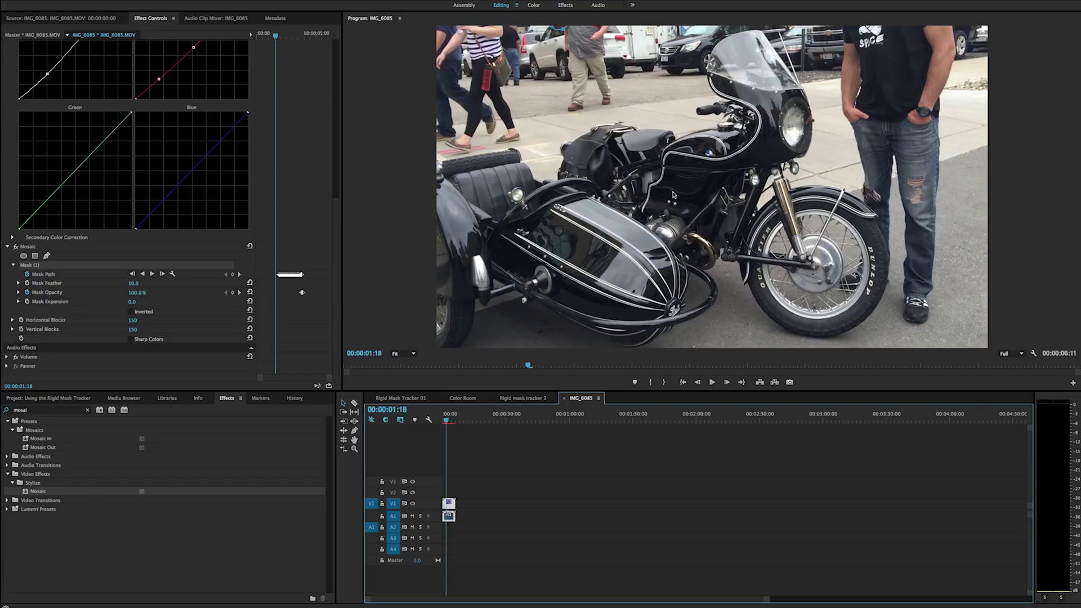
pyautogui.moveTo(723, 229)
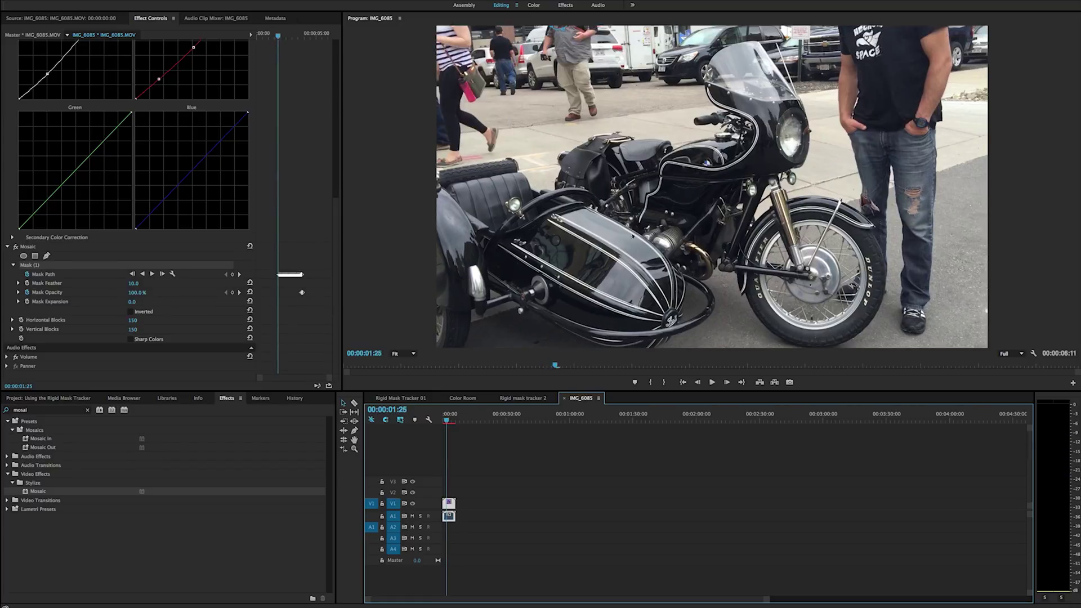
pyautogui.click(407, 352)
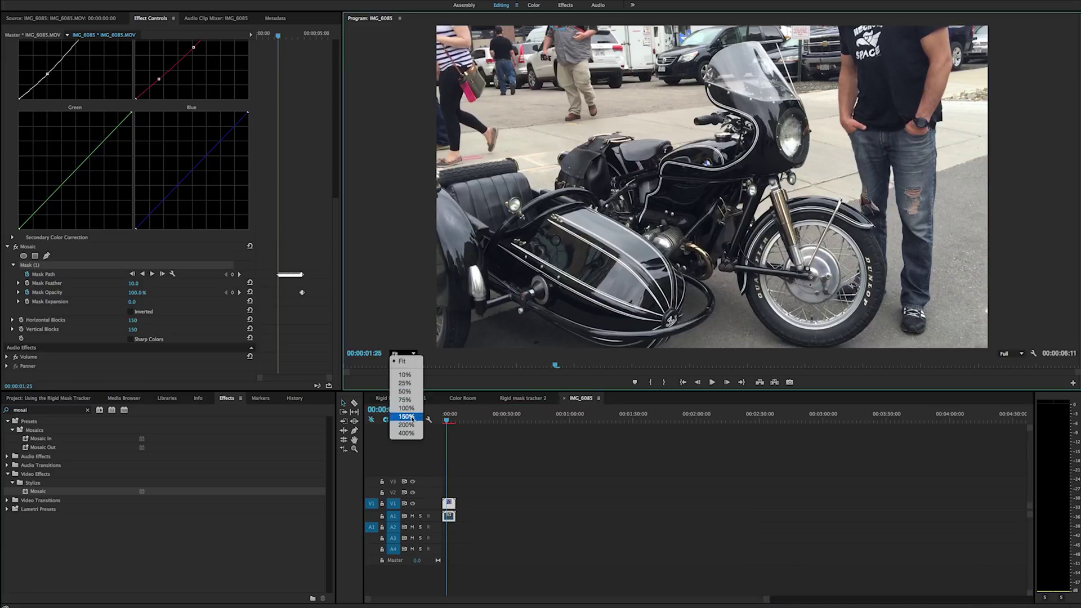
pyautogui.click(405, 424)
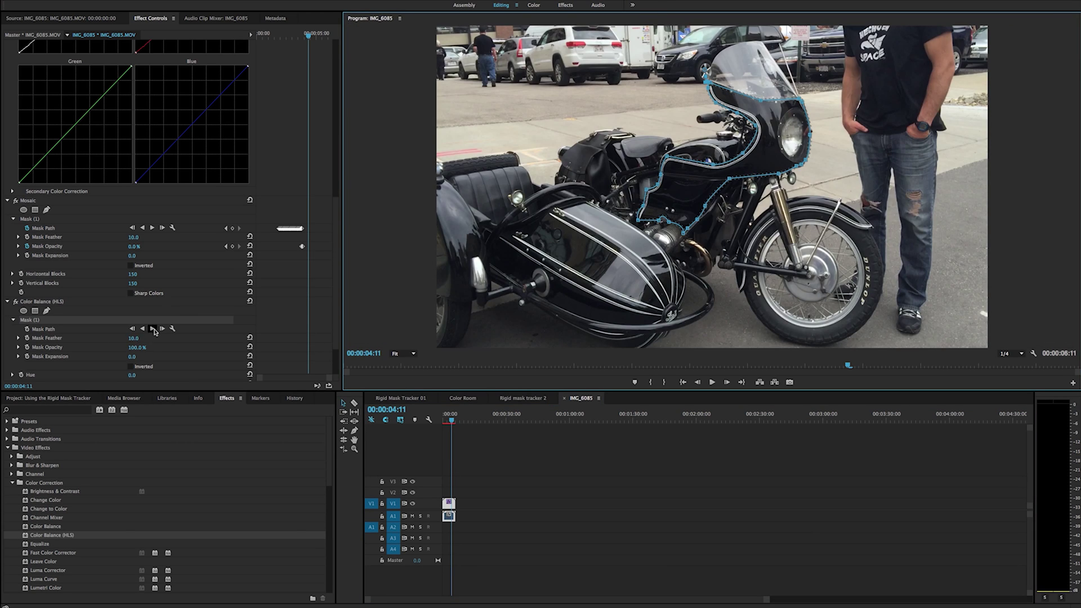
# Step: Track the Color Balance (HLS) fairing-and-tank mask forward, then backward to the clip start
pyautogui.click(153, 328)
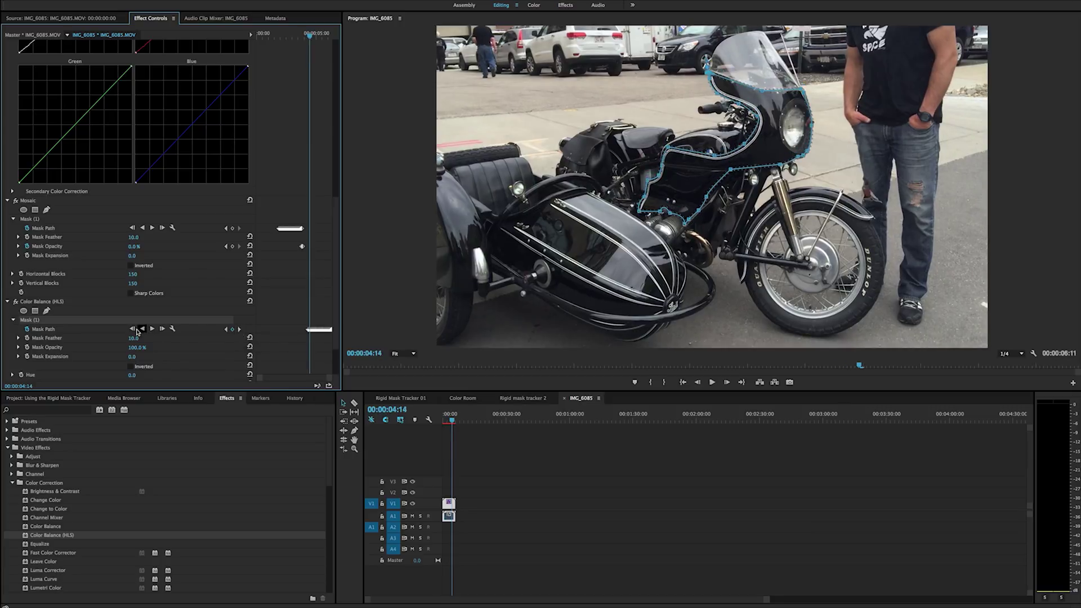
pyautogui.click(142, 328)
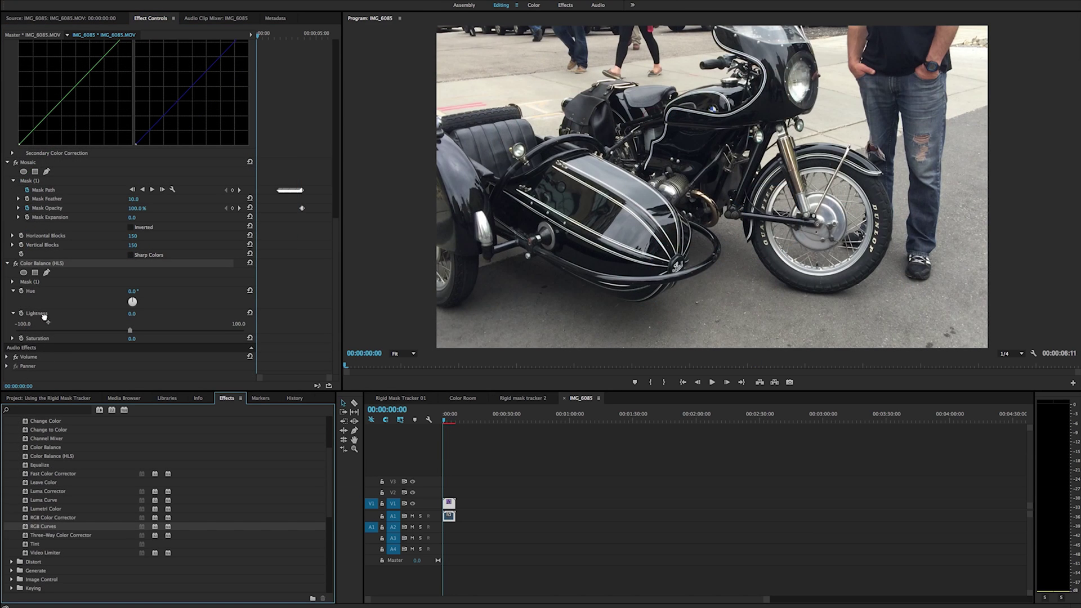
pyautogui.moveTo(40, 345)
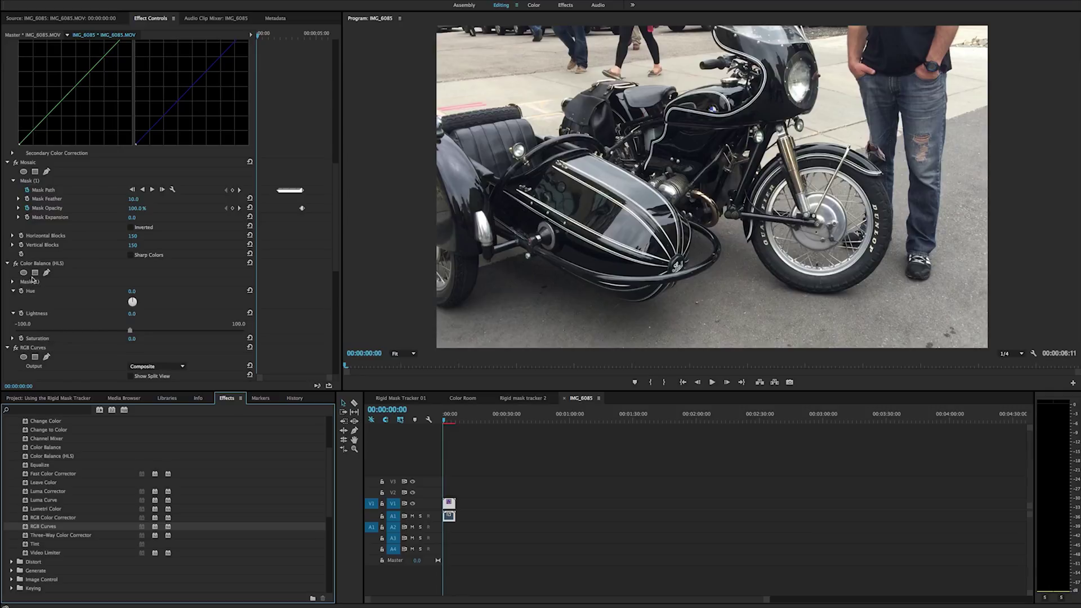
# Step: Show the fairing mask outline on the motorcycle for the RGB Curves recolour
pyautogui.click(14, 284)
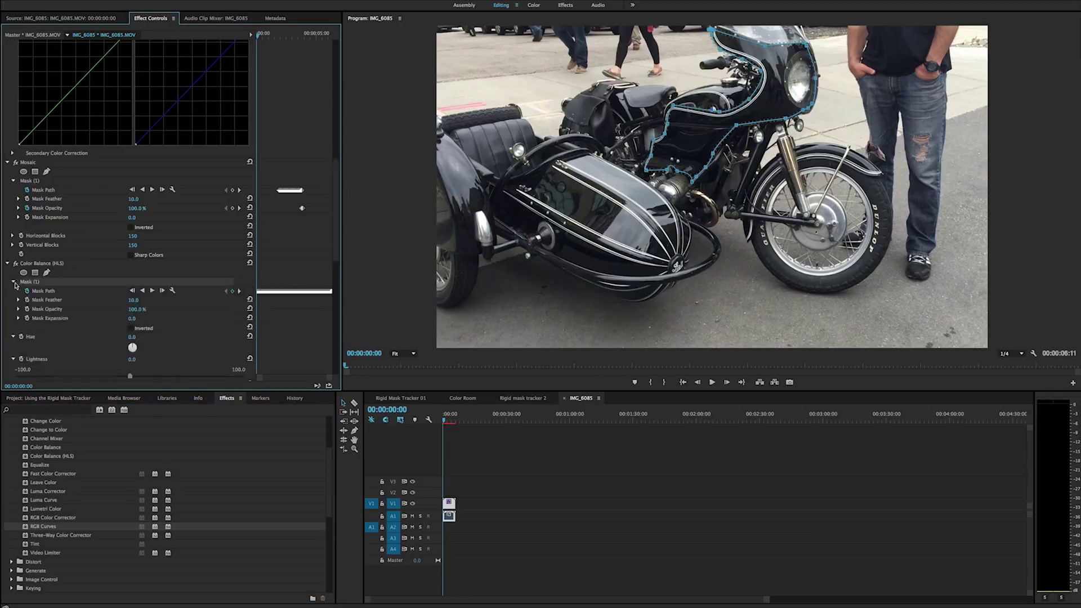
pyautogui.click(7, 273)
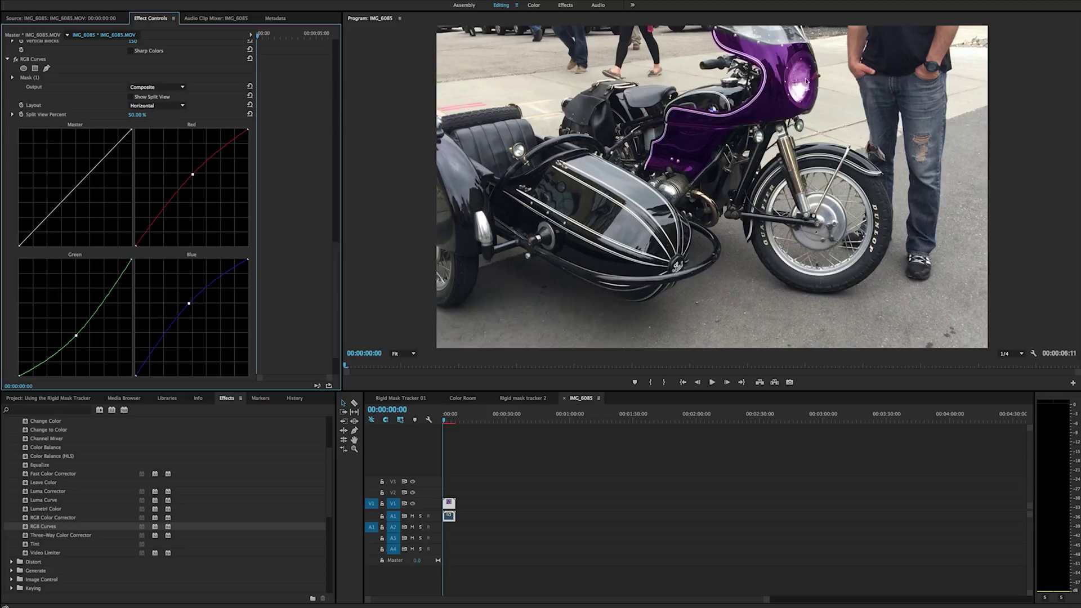
pyautogui.moveTo(662, 230)
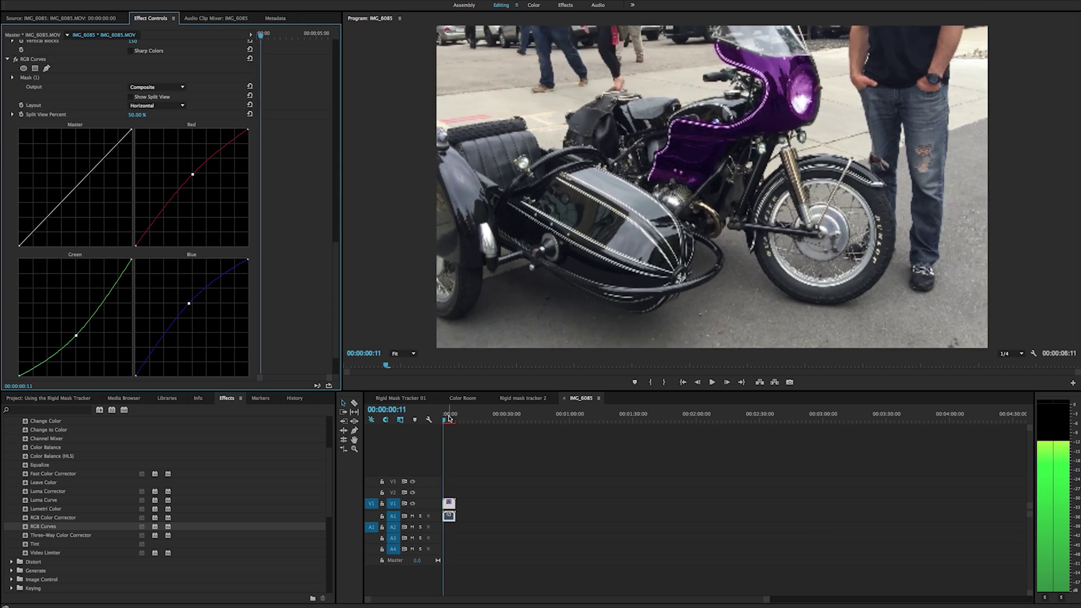
pyautogui.click(447, 413)
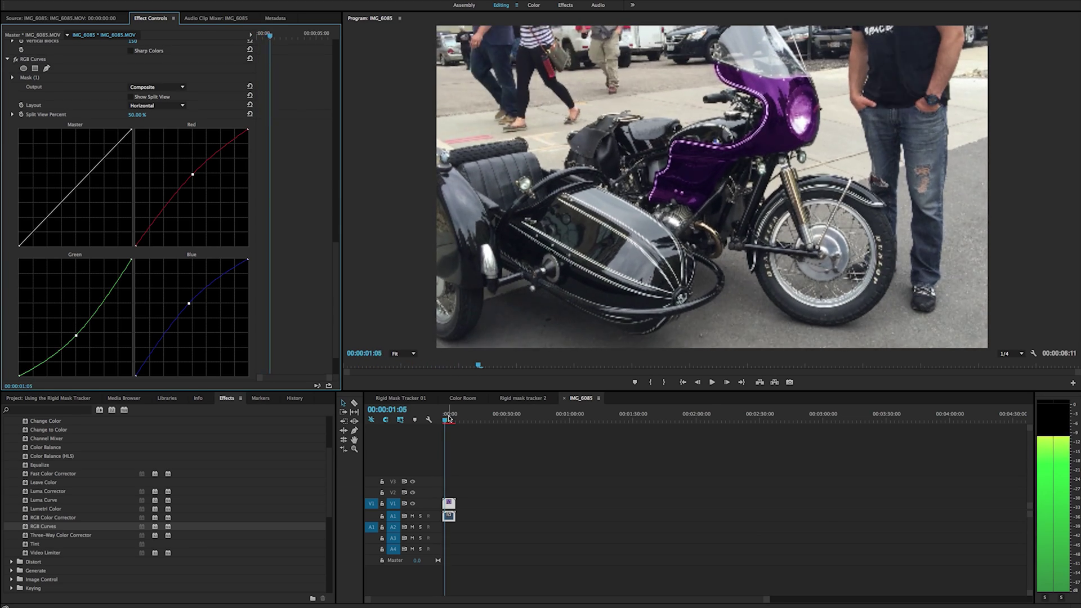
pyautogui.click(710, 381)
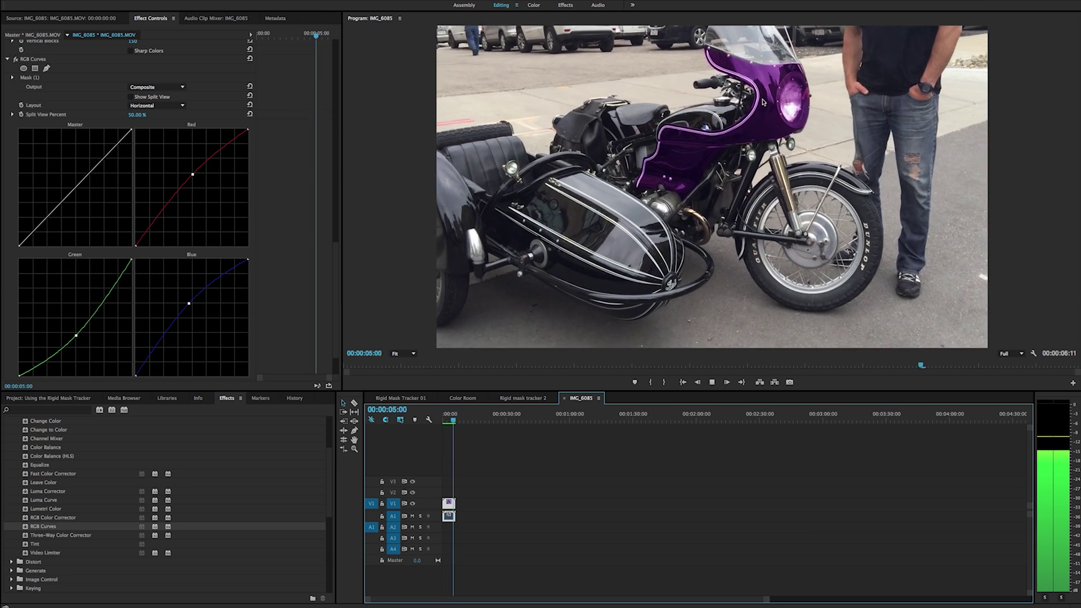
pyautogui.click(450, 413)
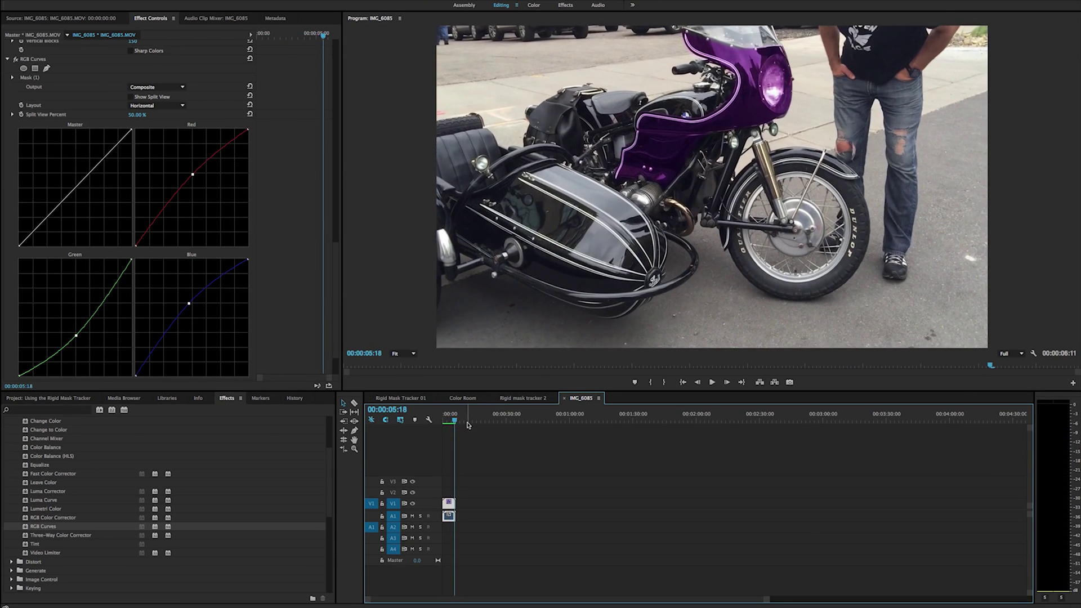
pyautogui.click(400, 398)
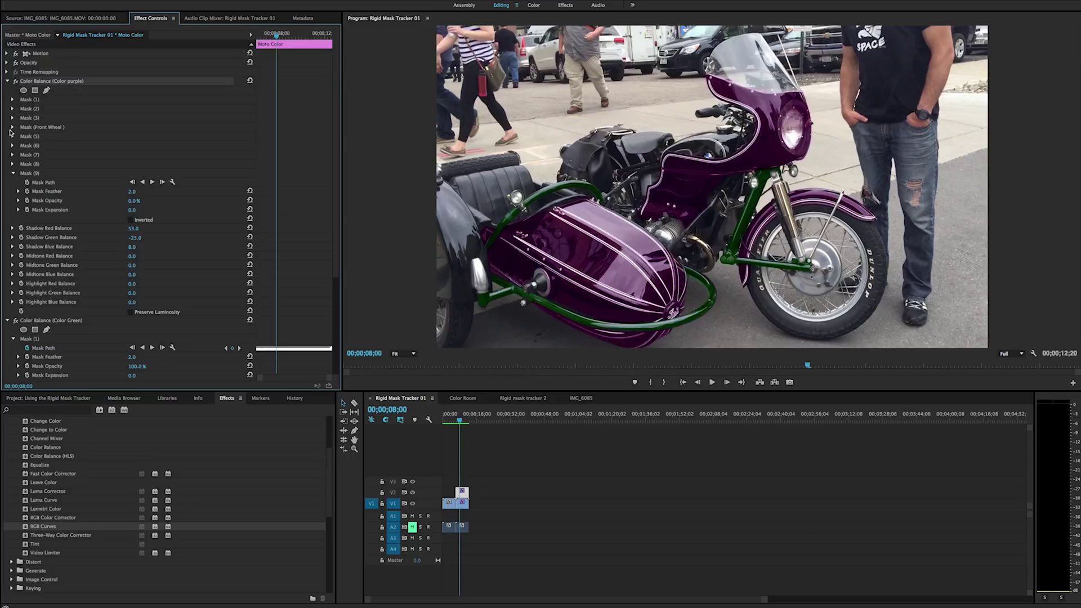
# Step: Play the purple-and-green recolour, then jump back to an early frame with the motorcycle still black
pyautogui.scroll(-3)
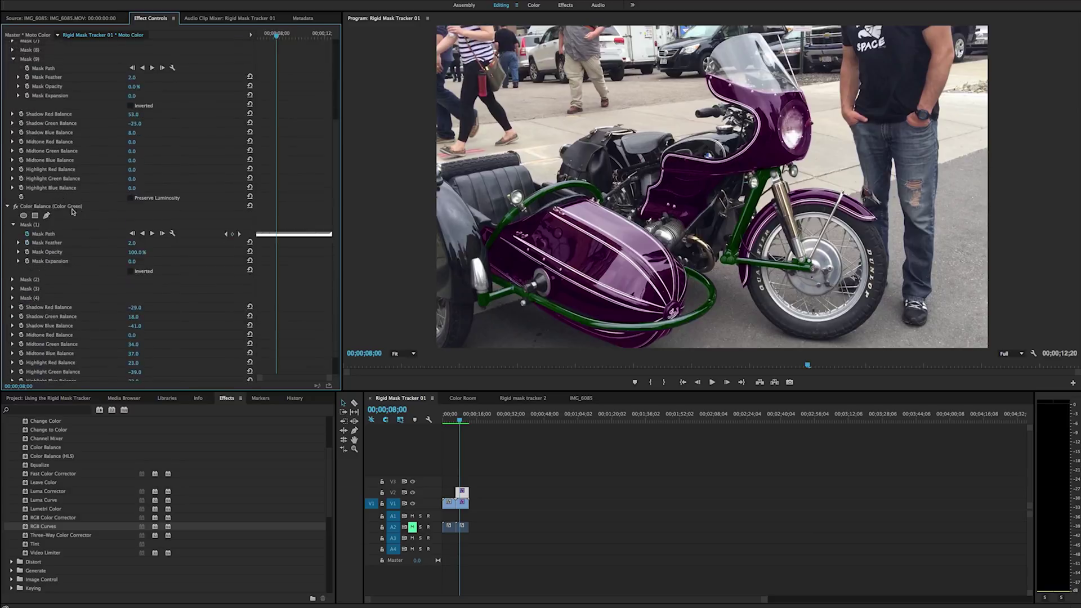
pyautogui.scroll(-3)
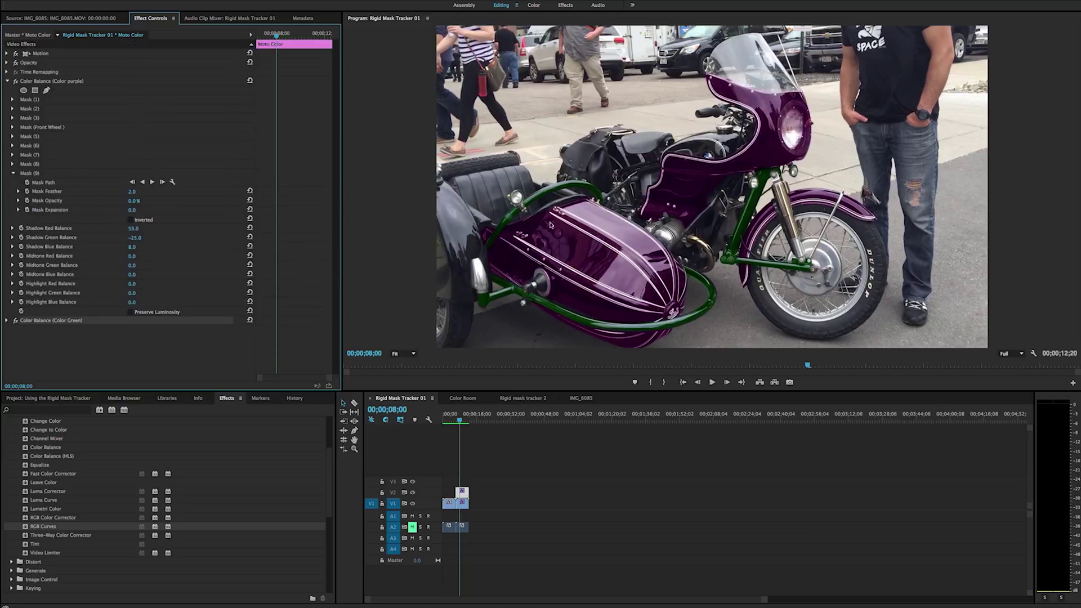
pyautogui.moveTo(237, 183)
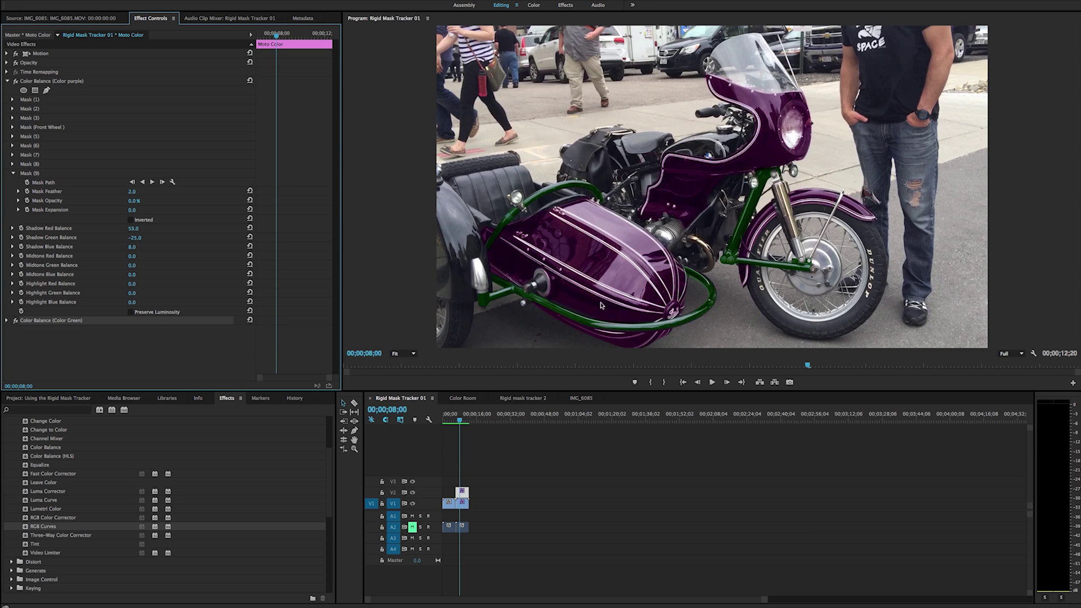
pyautogui.click(711, 381)
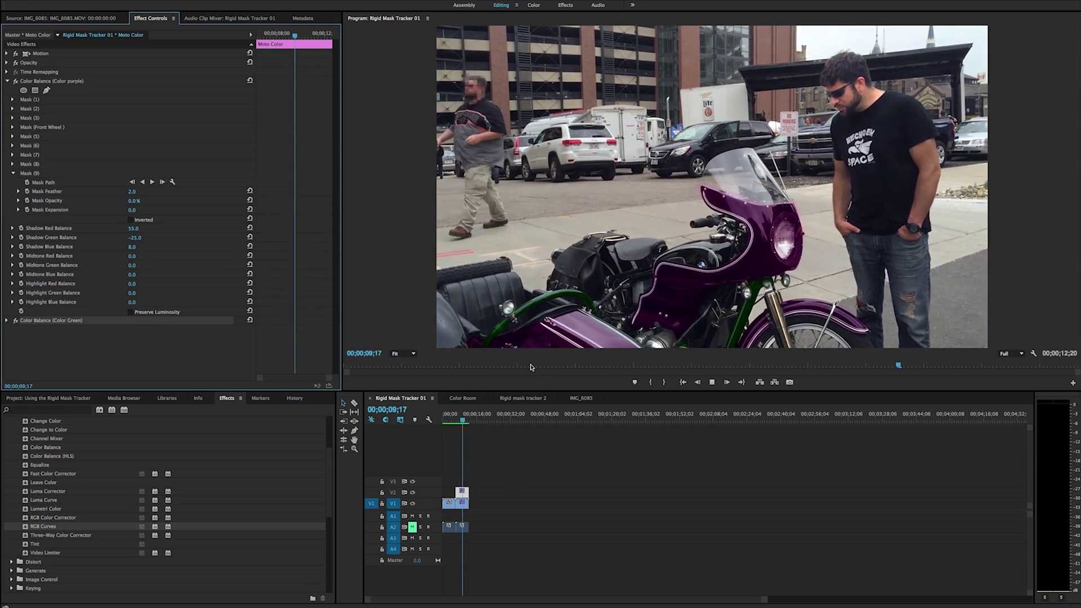
pyautogui.click(466, 420)
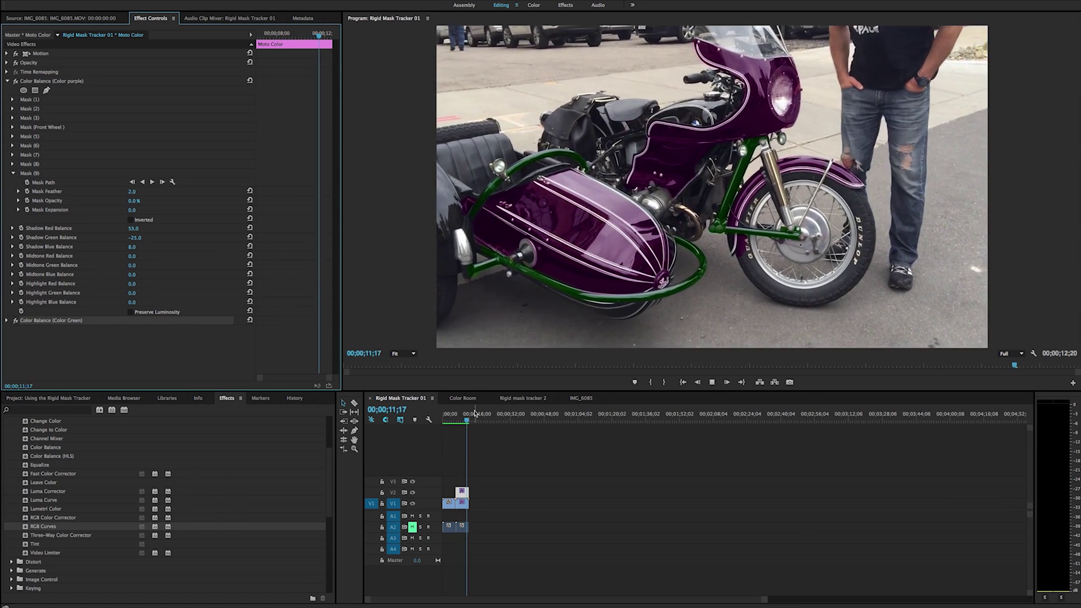
pyautogui.click(449, 421)
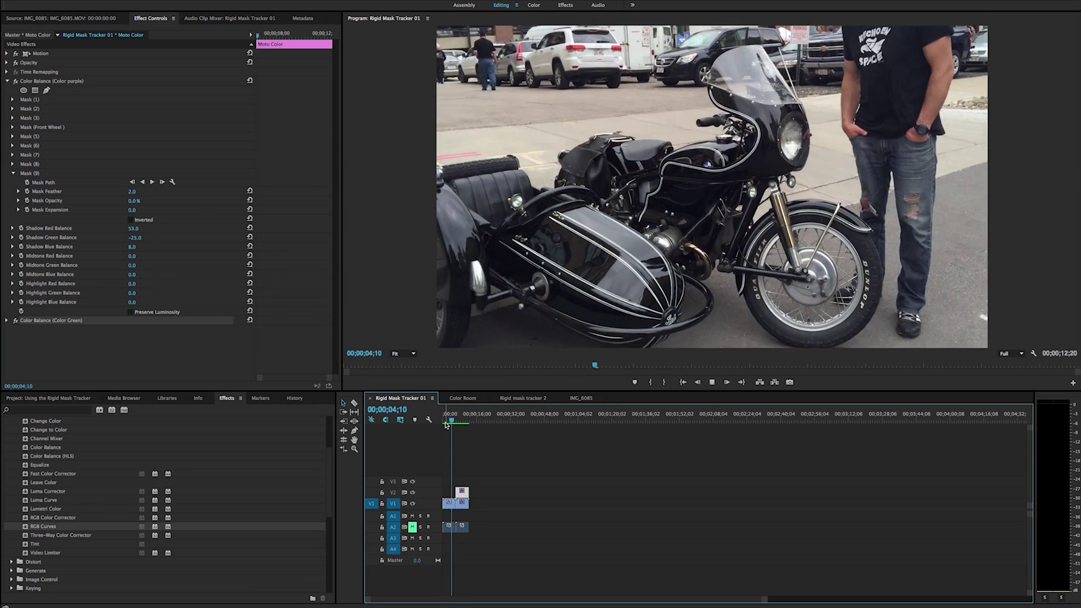